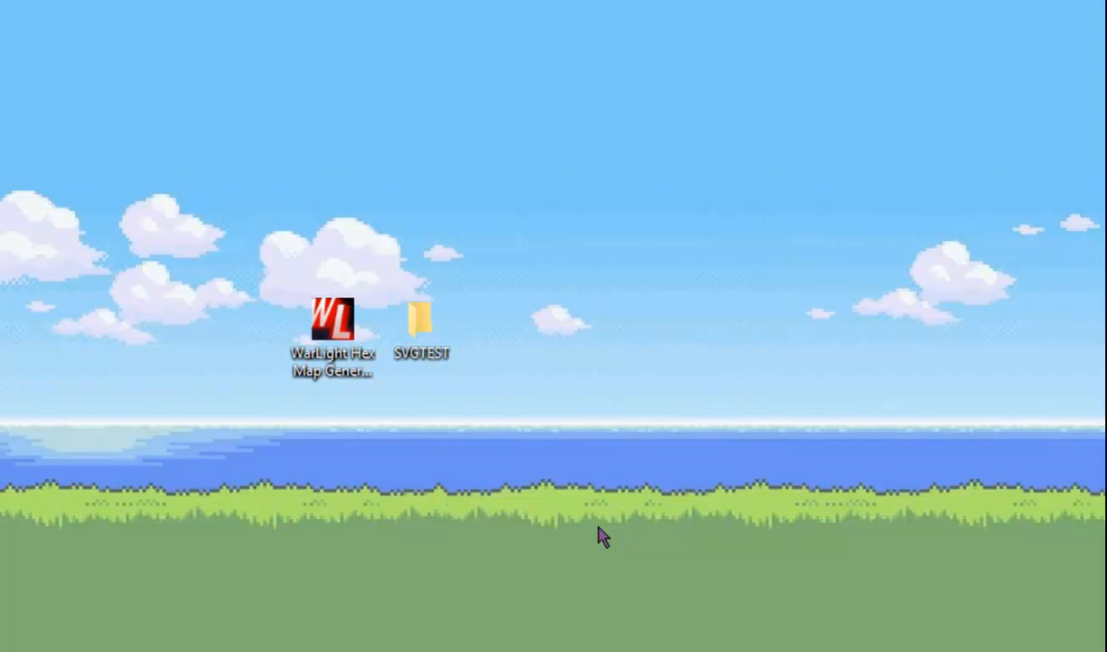
mouse_move(509, 292)
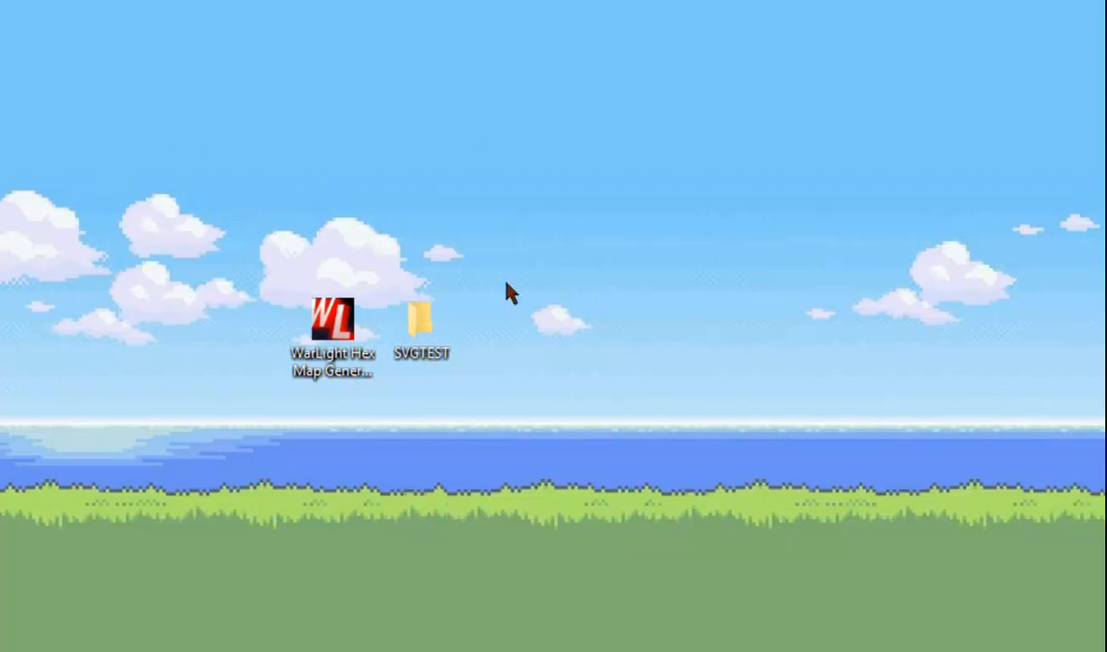
- Drag-select the WarLight Hex Map Generator 2 program and SVGTEST folder, then clear the selection
left_click_drag(508, 290, 831, 580)
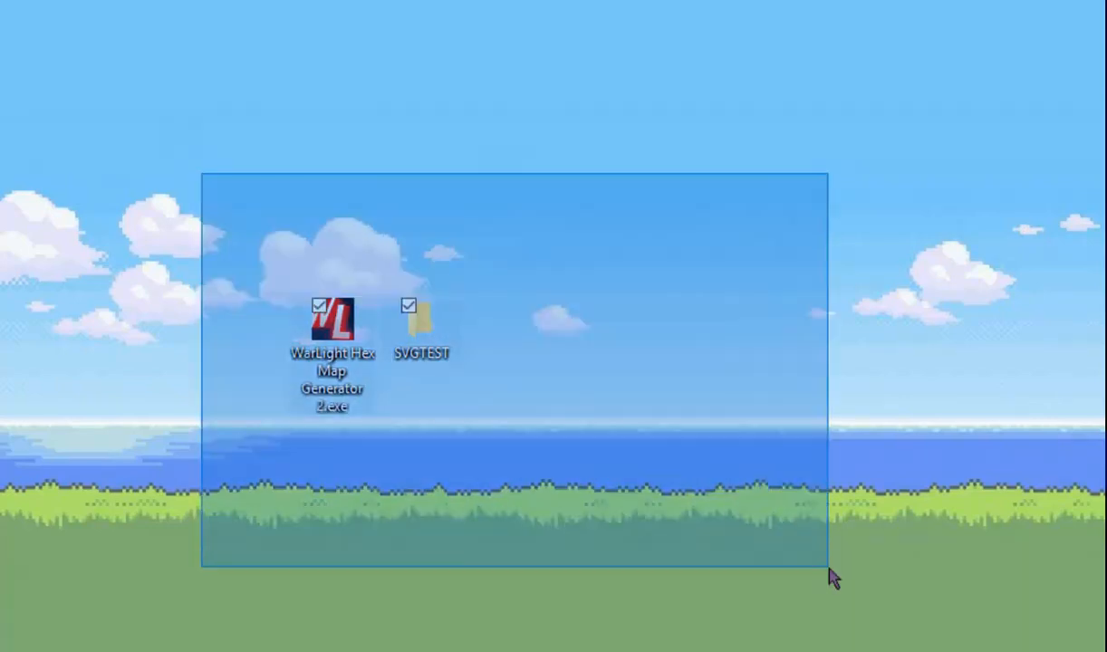
left_click(567, 453)
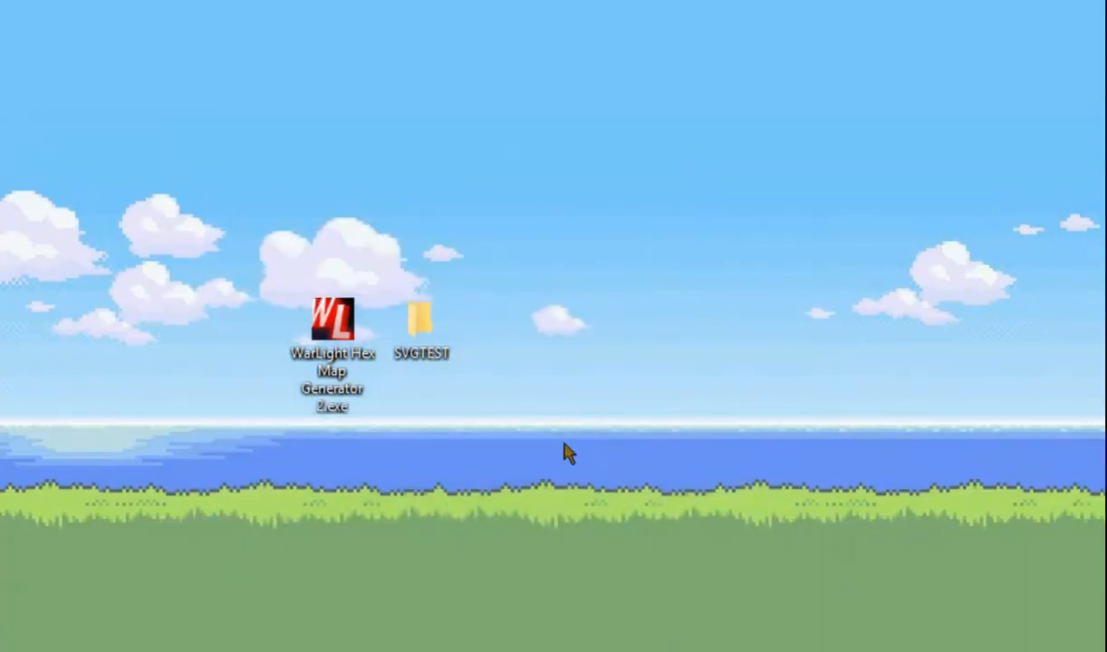
mouse_move(568, 466)
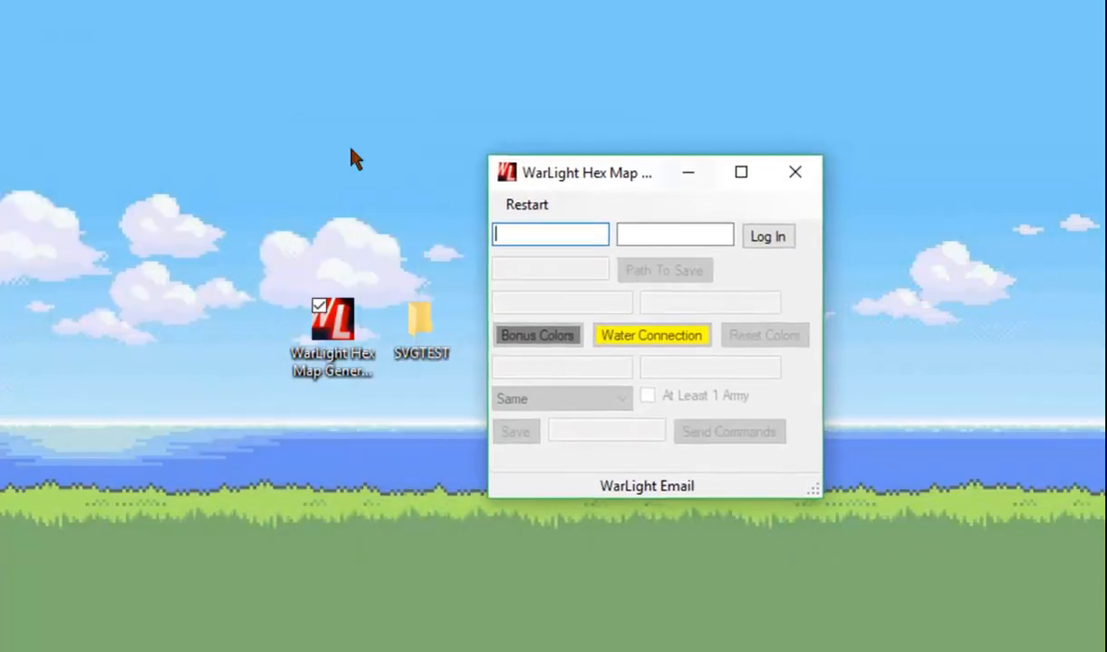
mouse_move(394, 288)
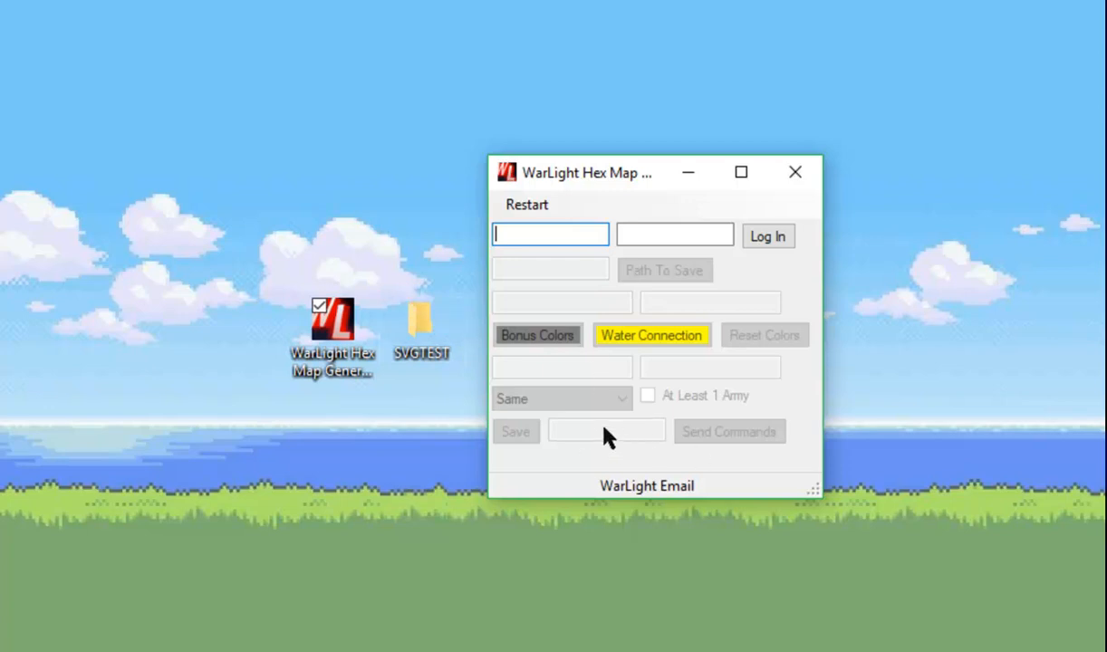
mouse_move(625, 439)
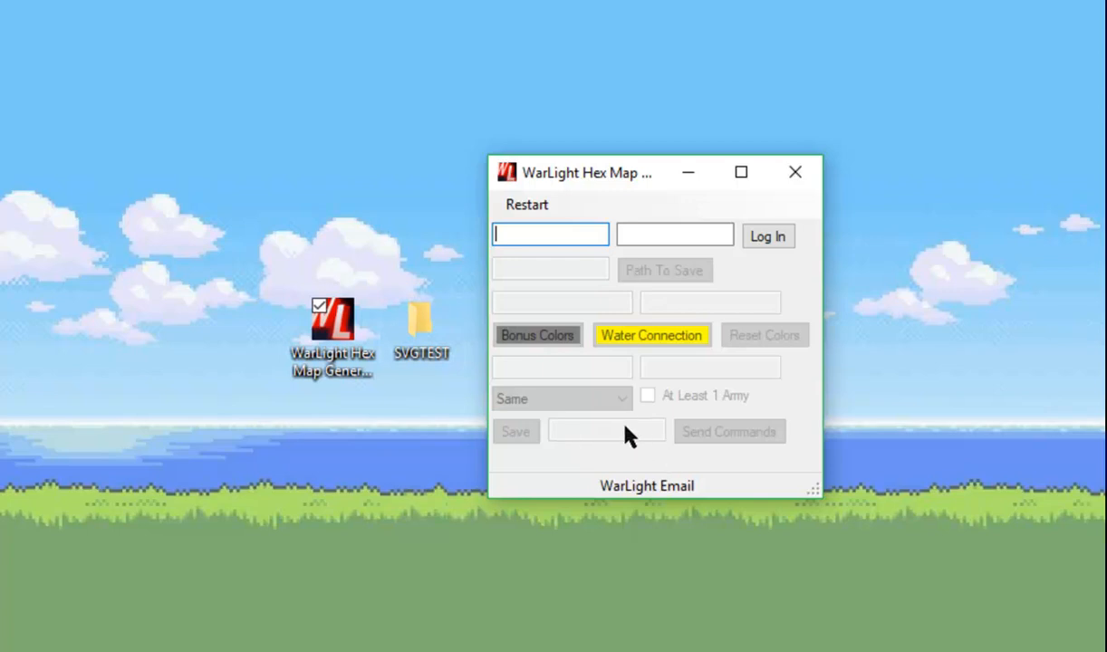
mouse_move(609, 435)
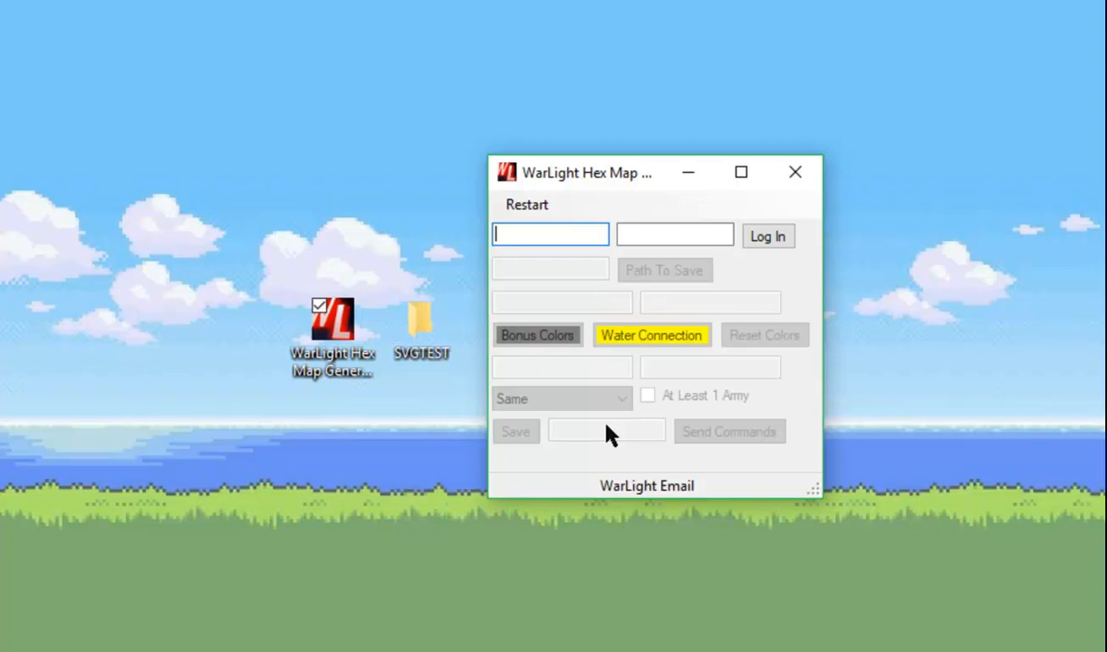
- Log in to WarLight with the account email and password
type(":)")
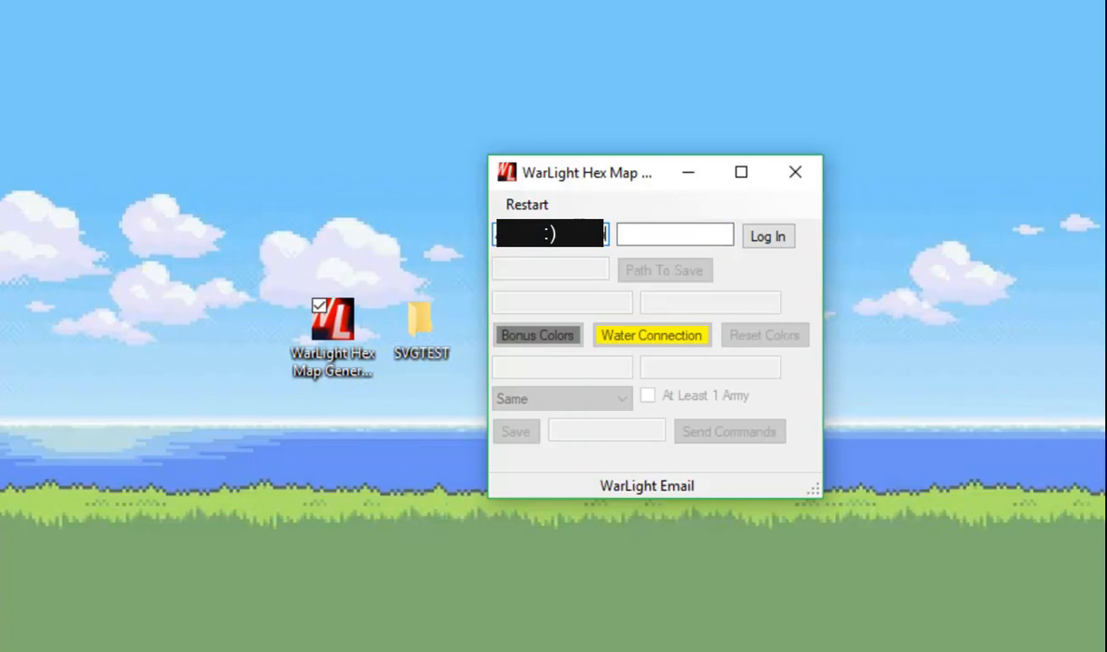
left_click(674, 235)
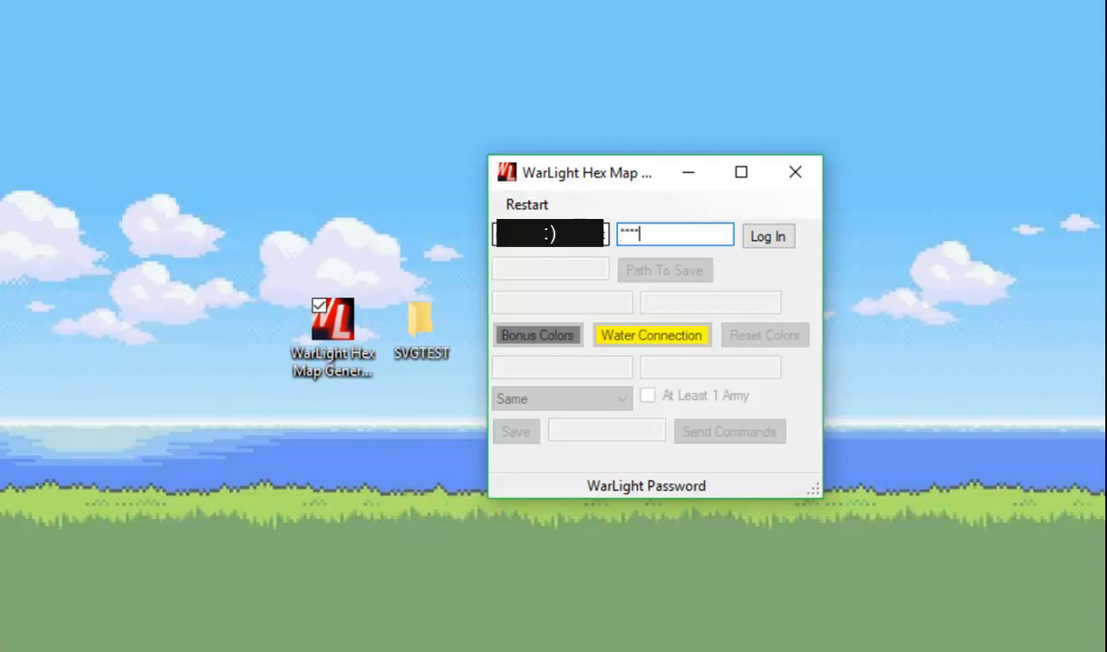
type("password")
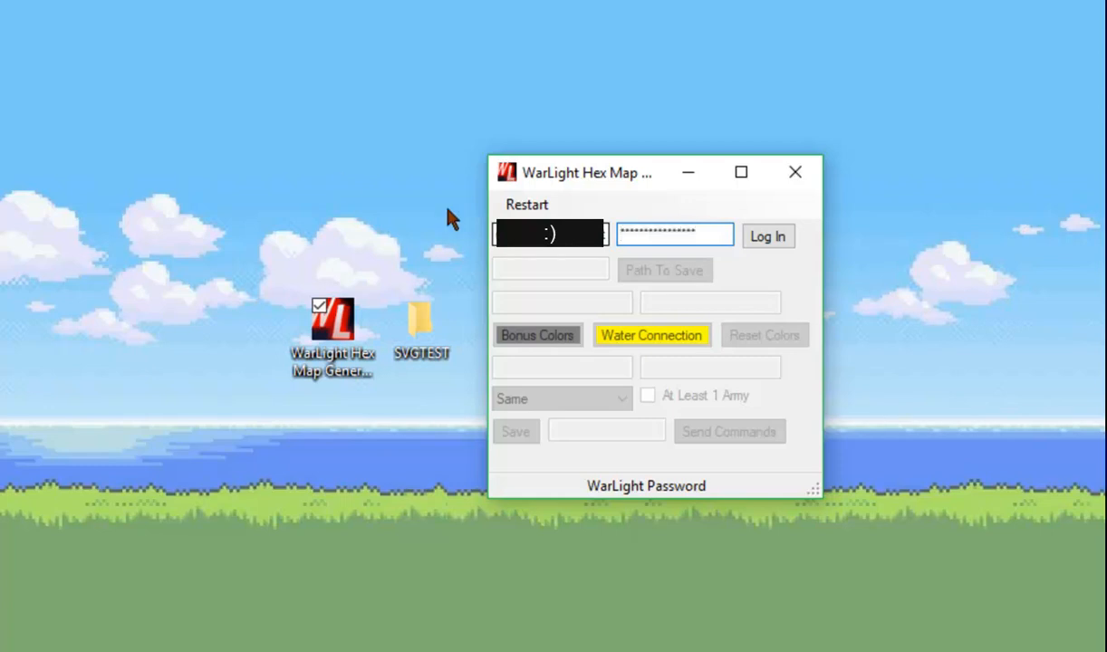
left_click(767, 236)
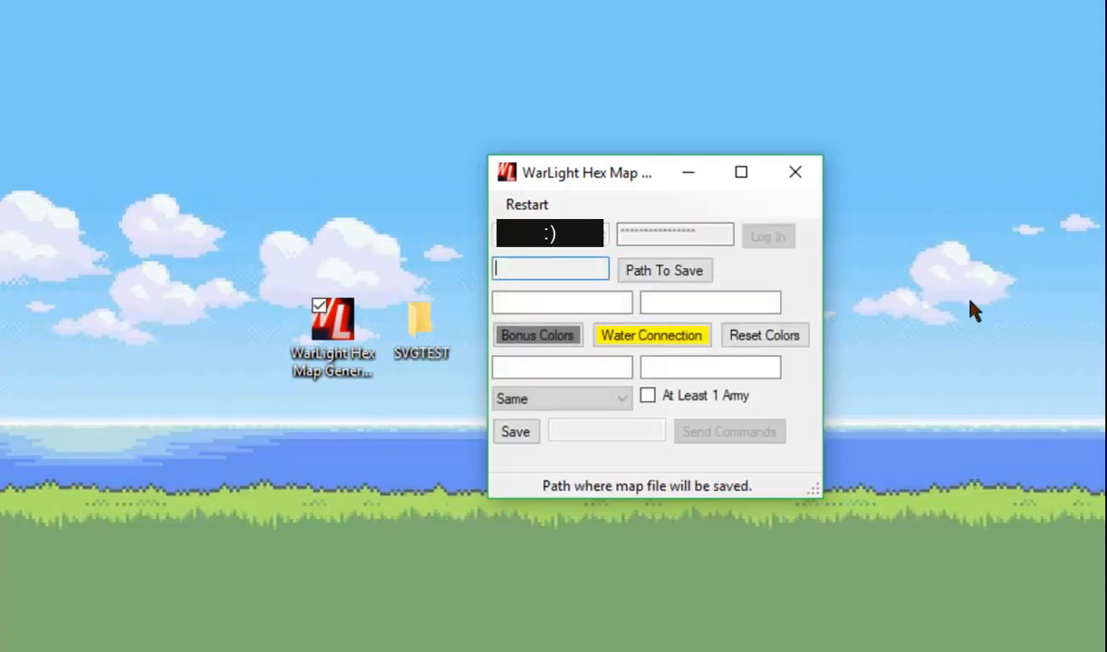
mouse_move(569, 265)
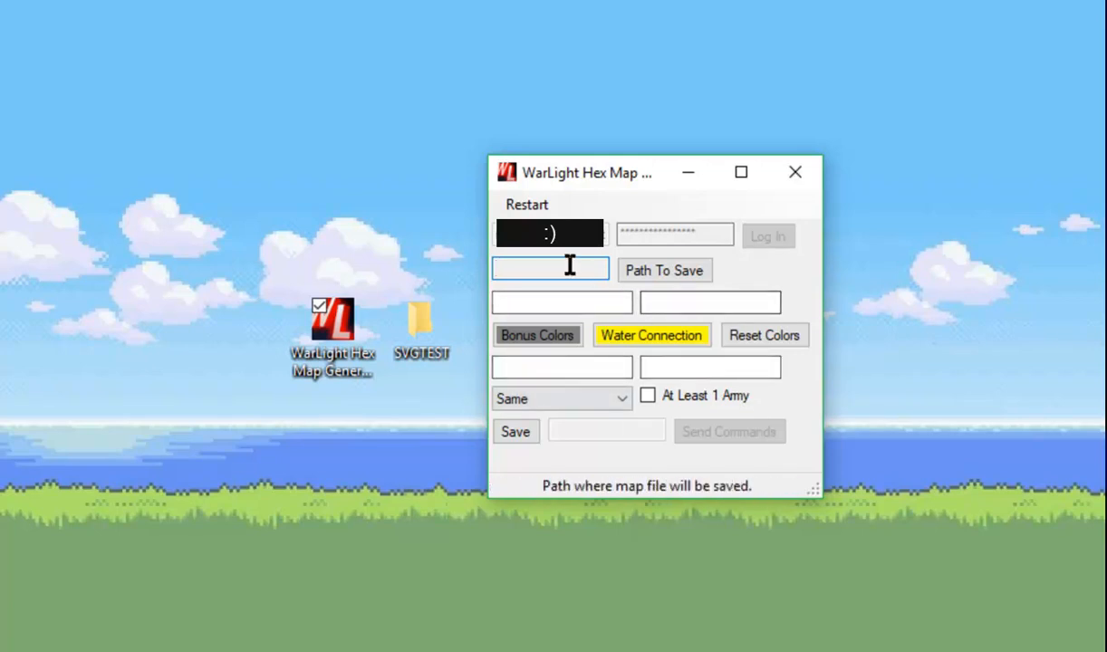
mouse_move(663, 270)
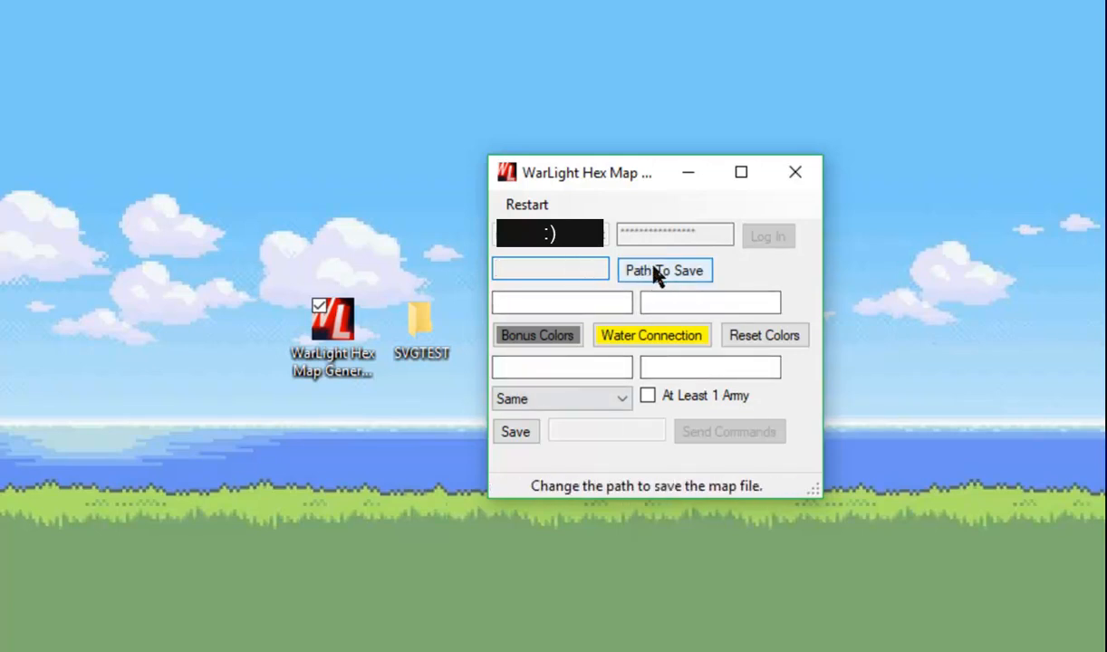
mouse_move(657, 276)
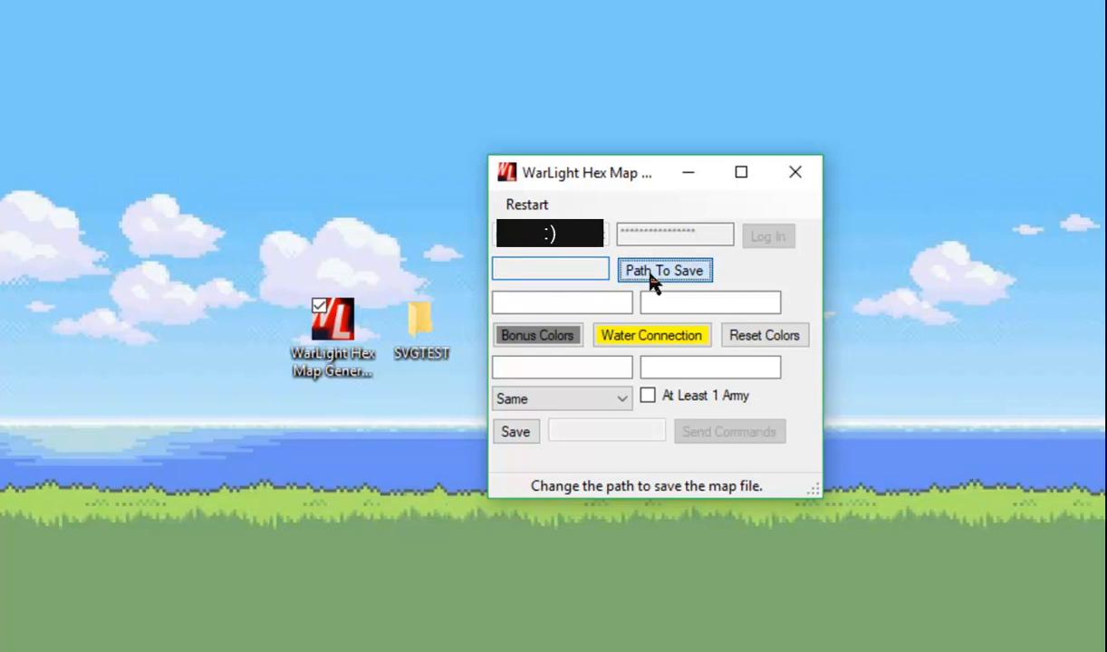
- Save maps into the SVGTEST folder and begin entering the 2000 by 2000 map size
left_click(664, 271)
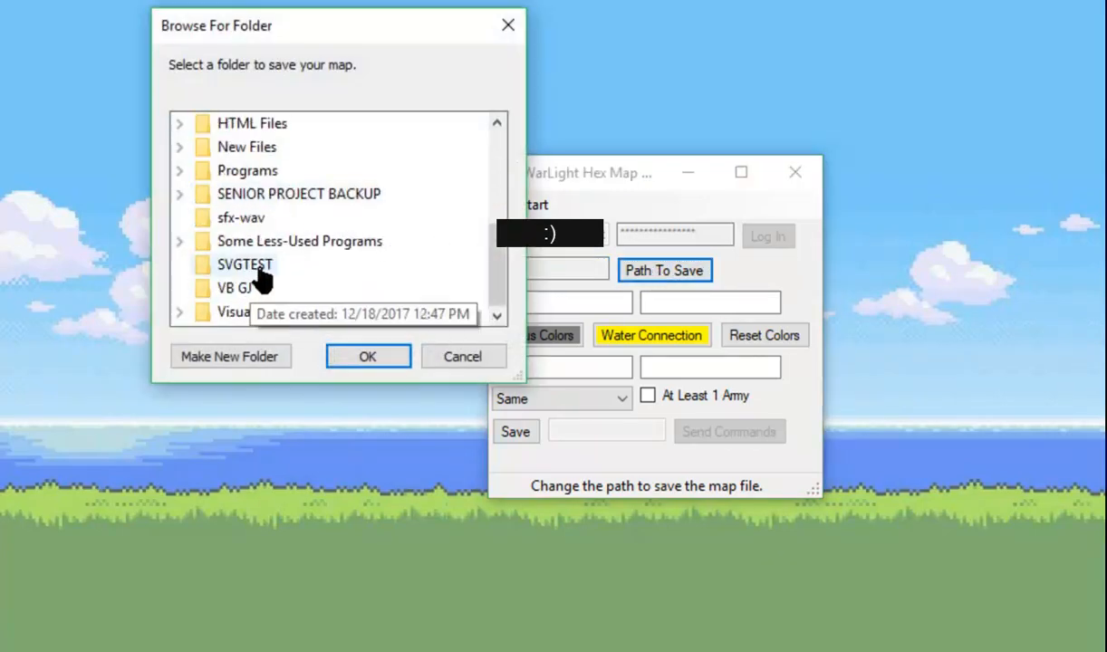
left_click(367, 355)
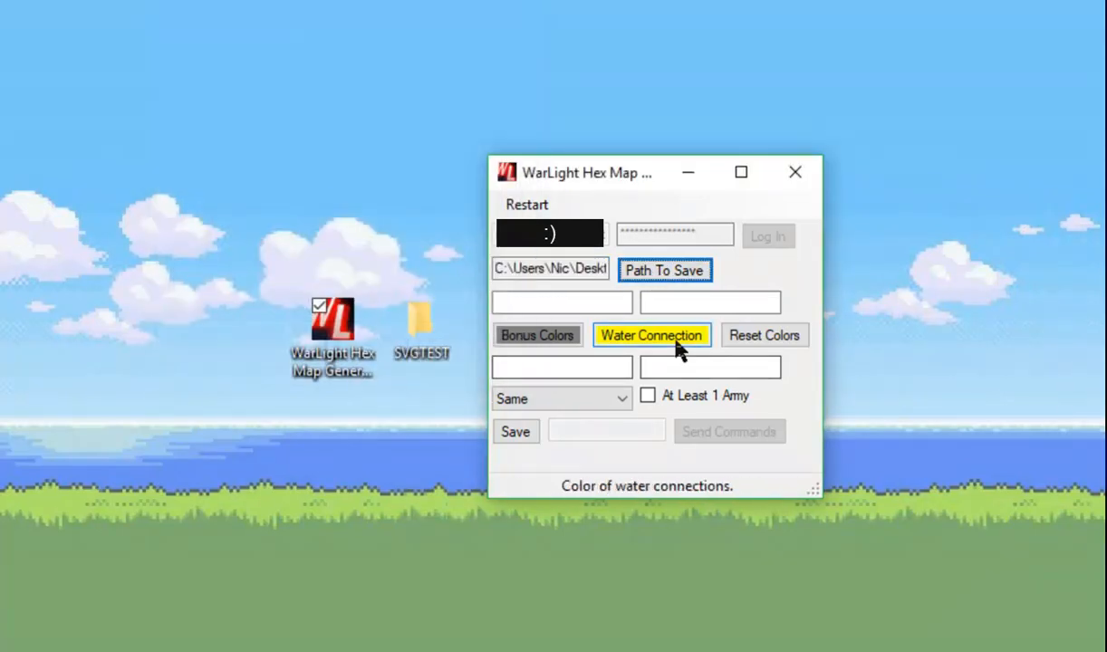
left_click(561, 301)
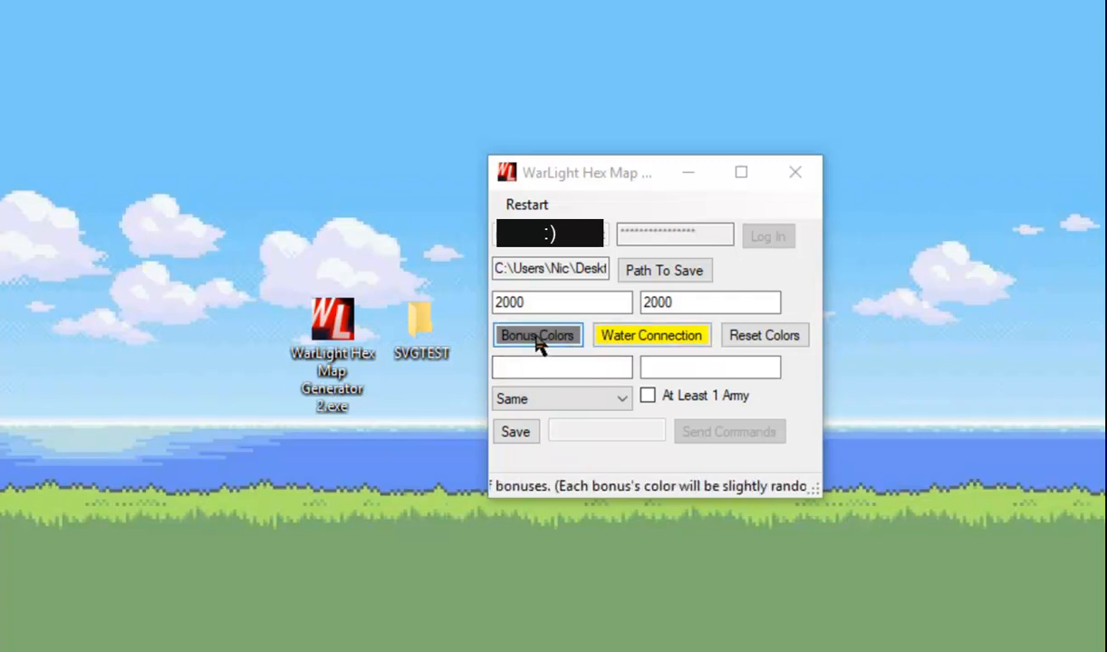
- Set the bonus colour to orange and the water connection colour to blue
left_click(537, 334)
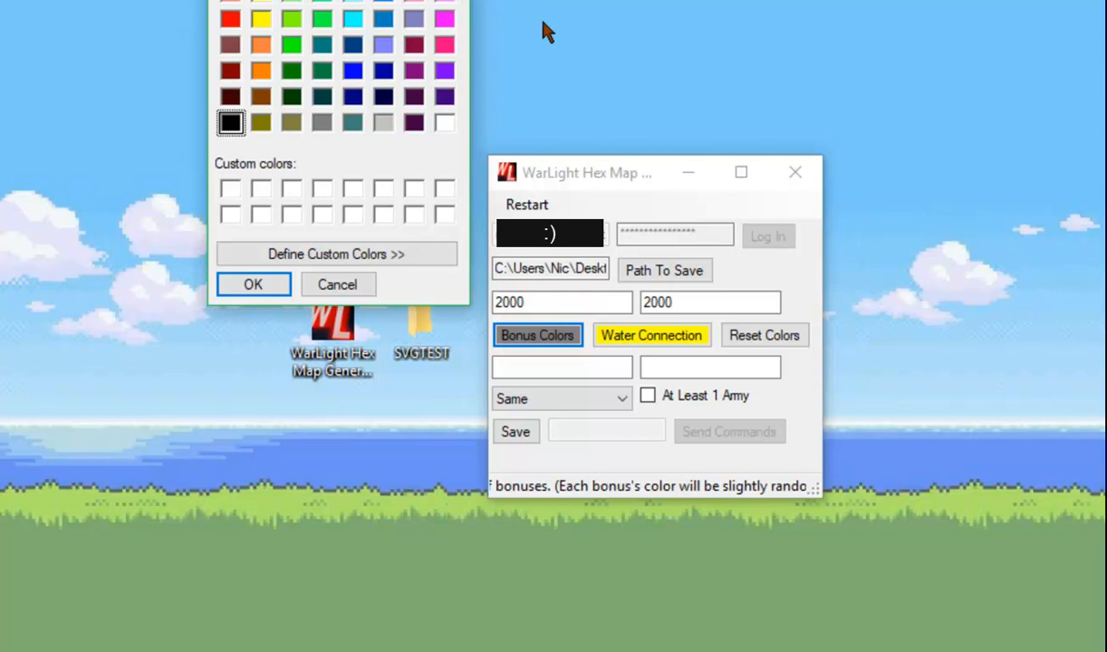
mouse_move(296, 47)
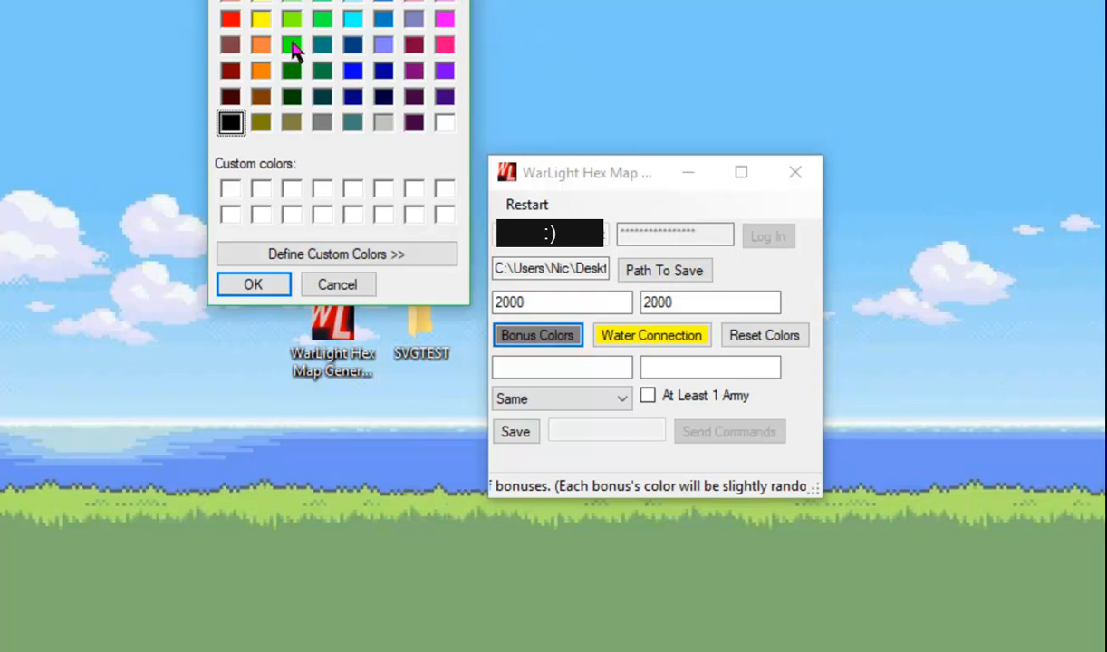
left_click(253, 284)
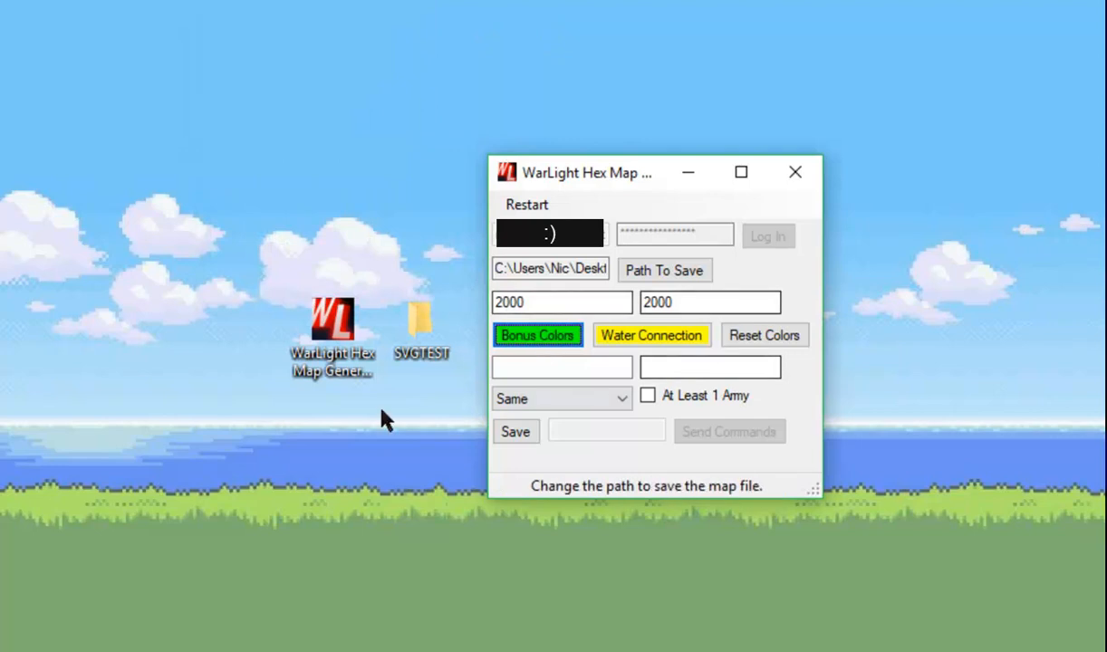
mouse_move(650, 334)
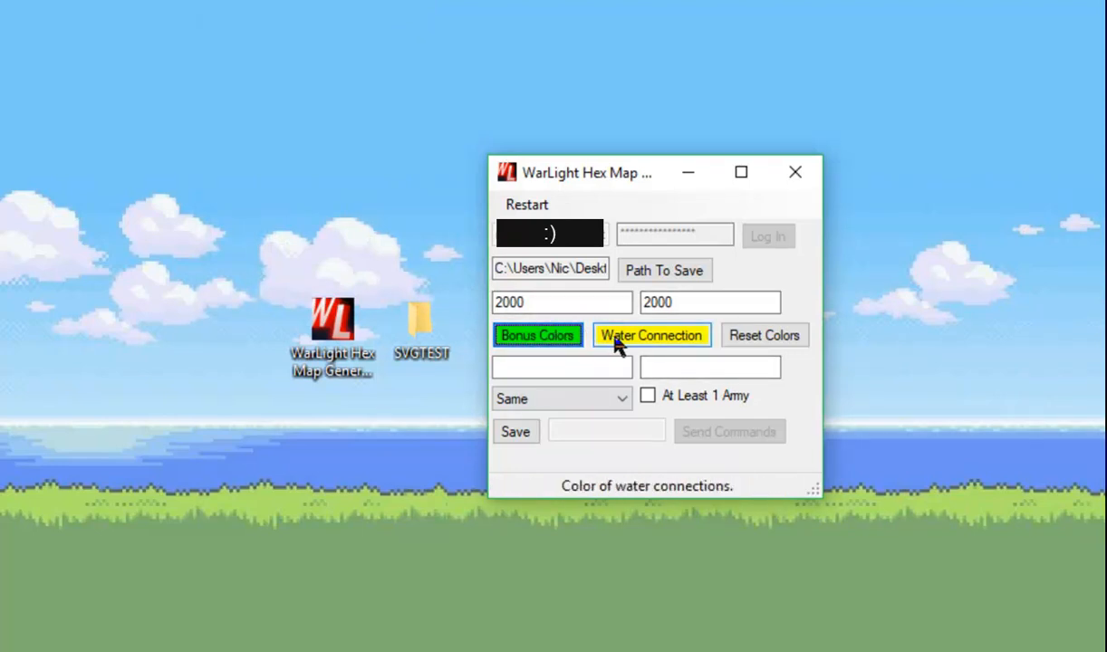
left_click(650, 335)
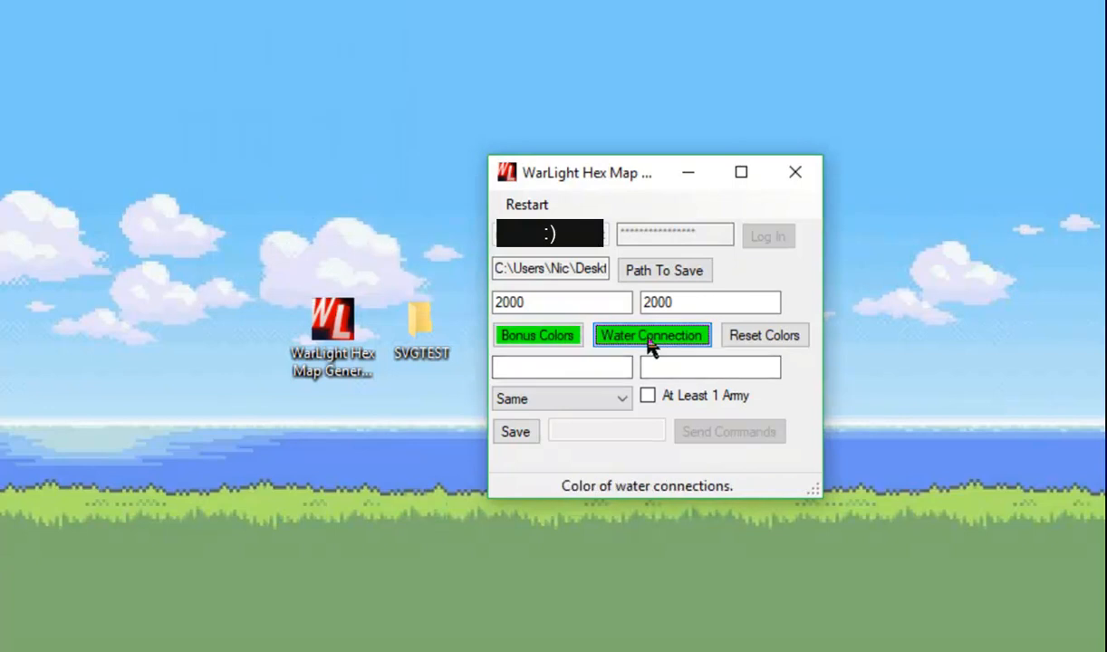
mouse_move(538, 335)
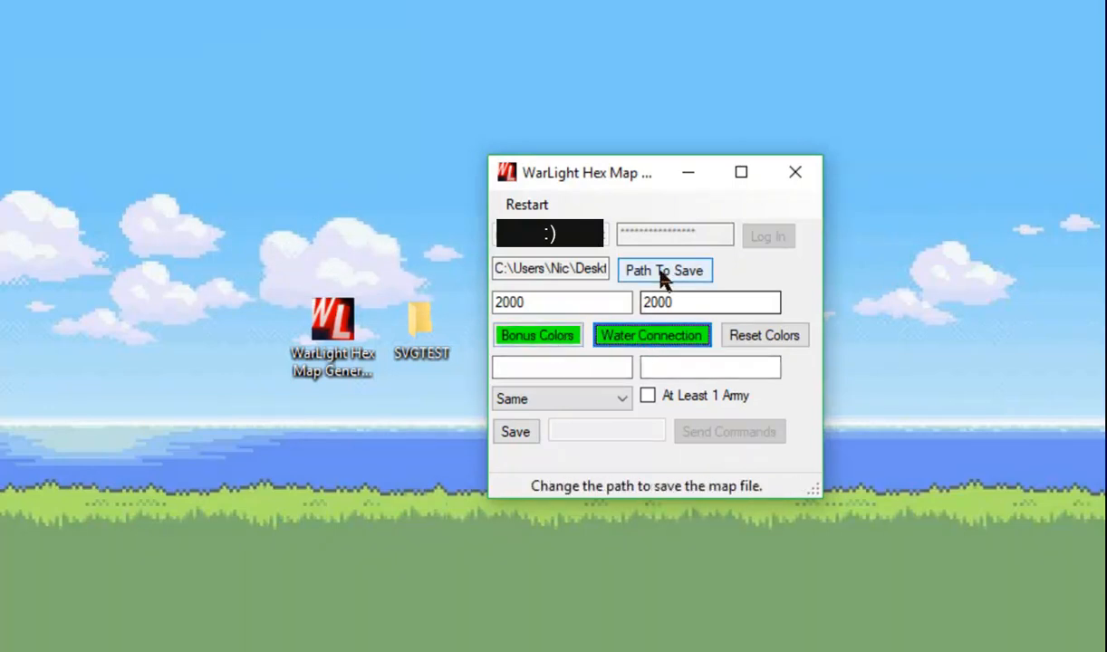
mouse_move(651, 335)
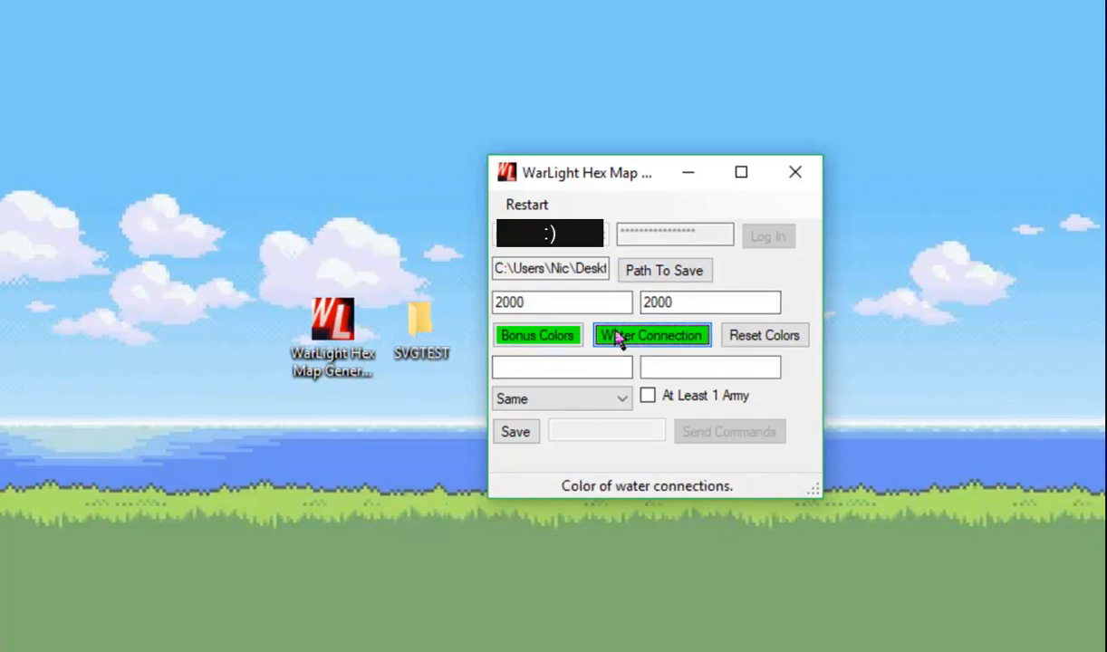
mouse_move(538, 335)
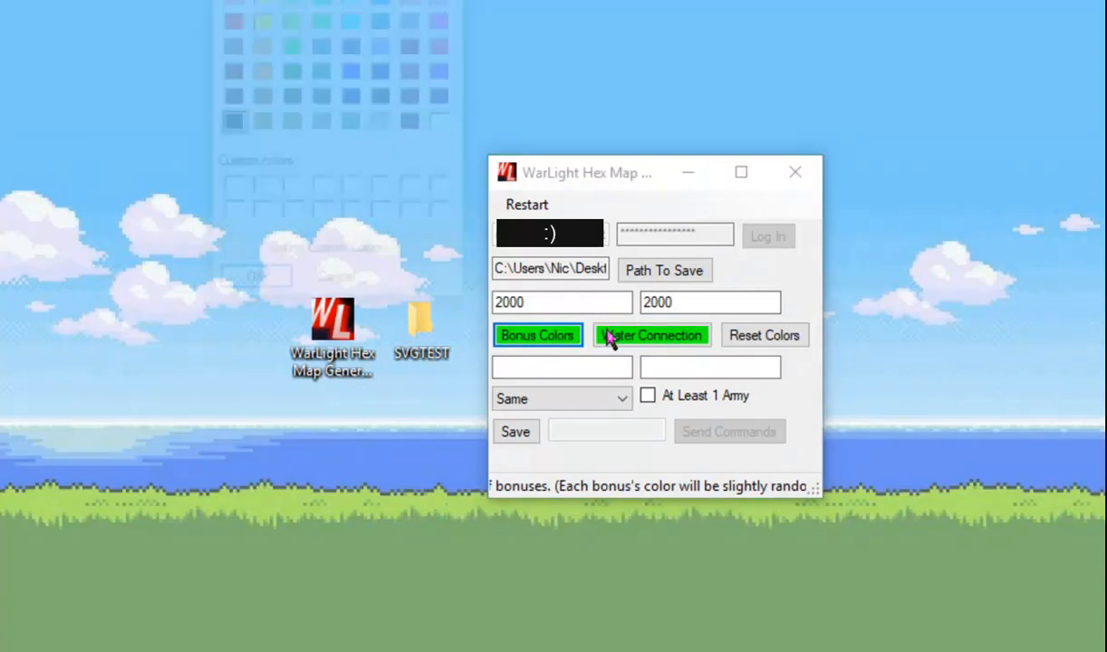
left_click(650, 335)
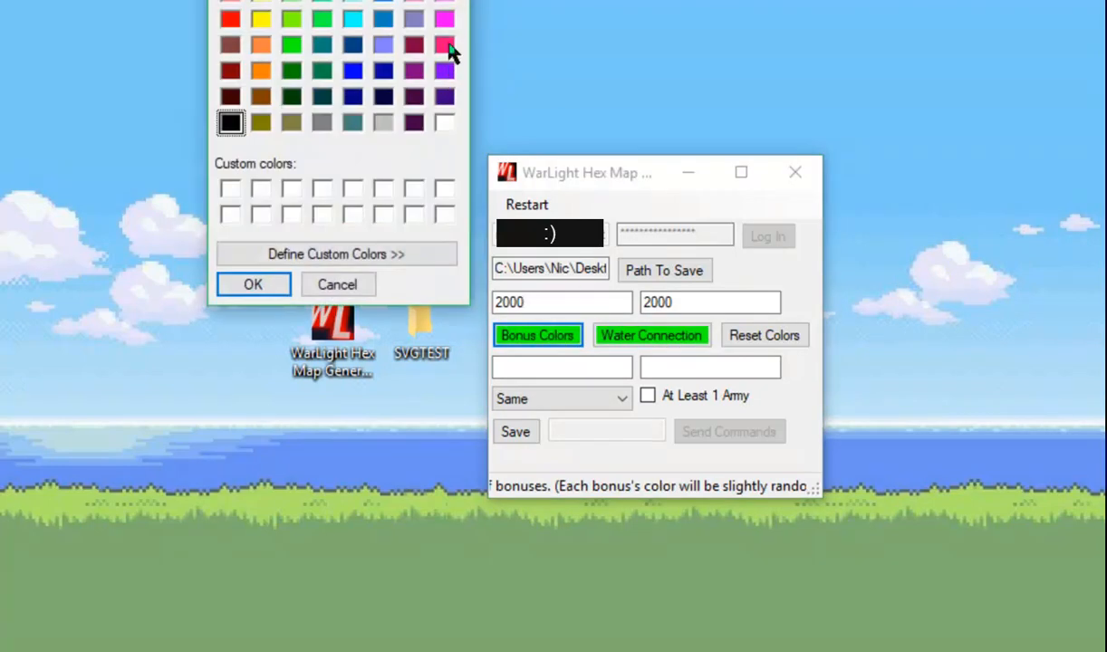
mouse_move(285, 38)
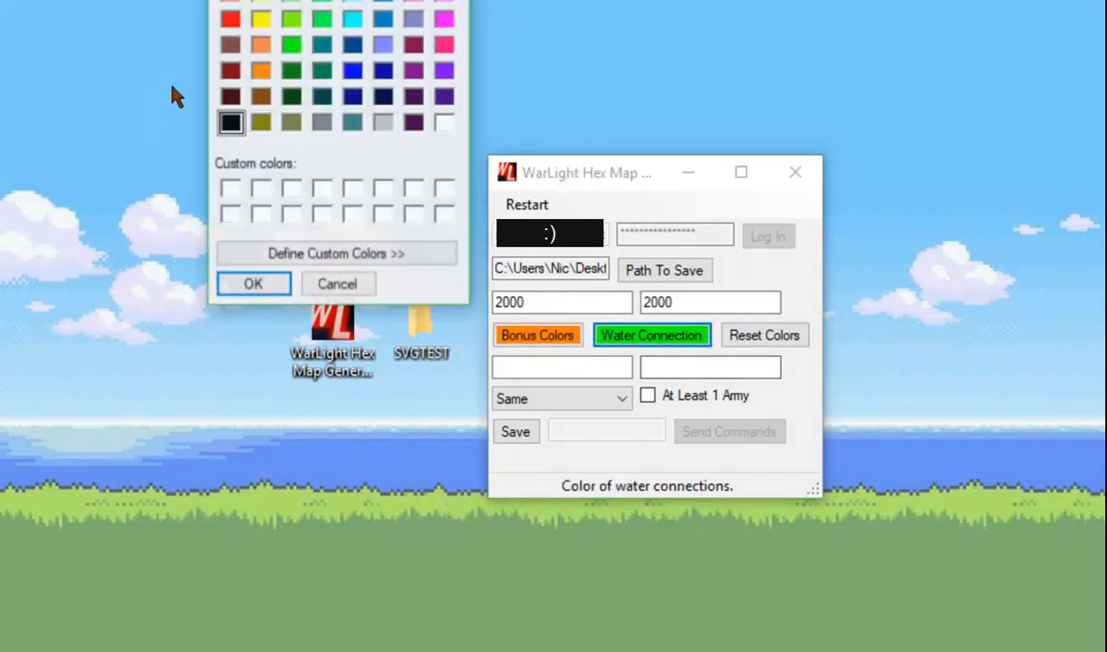
left_click(261, 71)
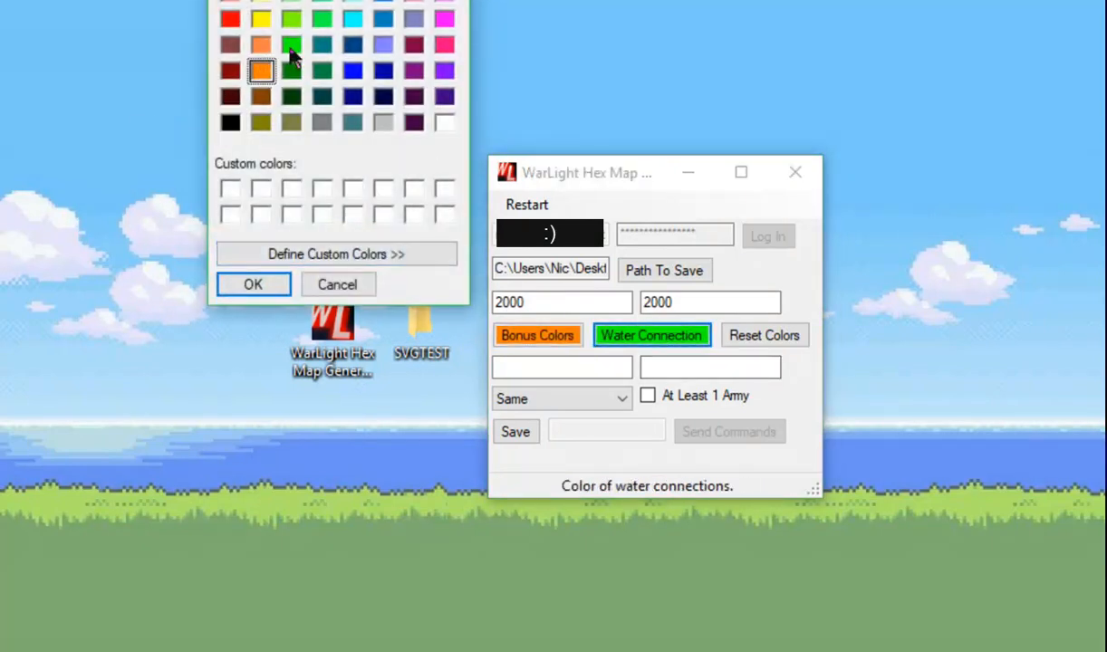
left_click(231, 16)
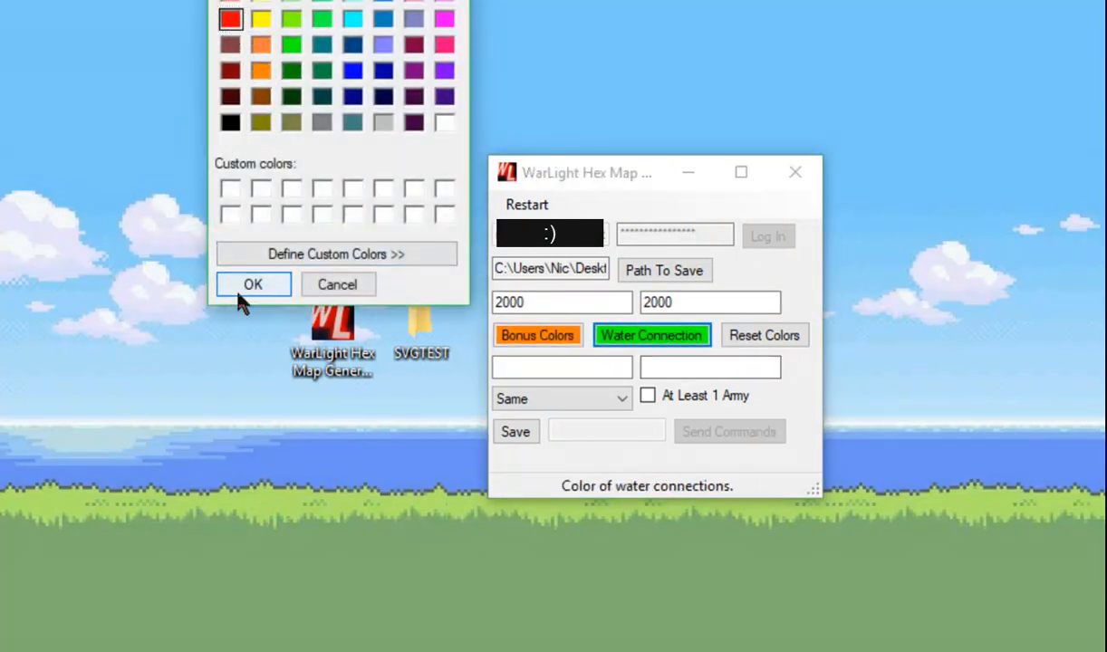
left_click(254, 284)
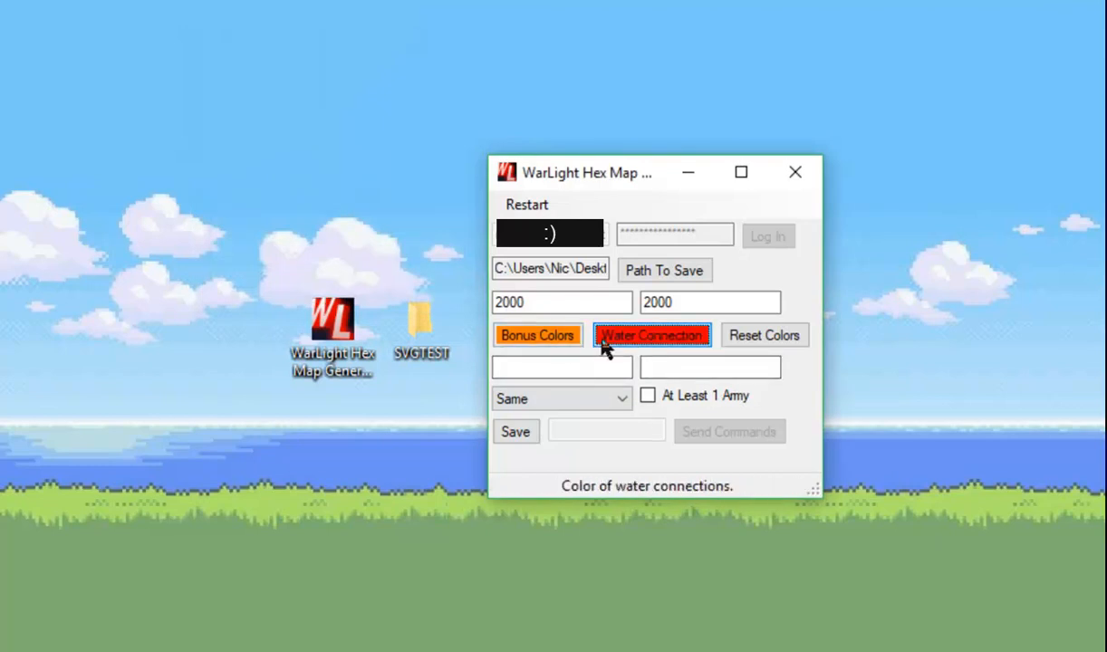
left_click(651, 335)
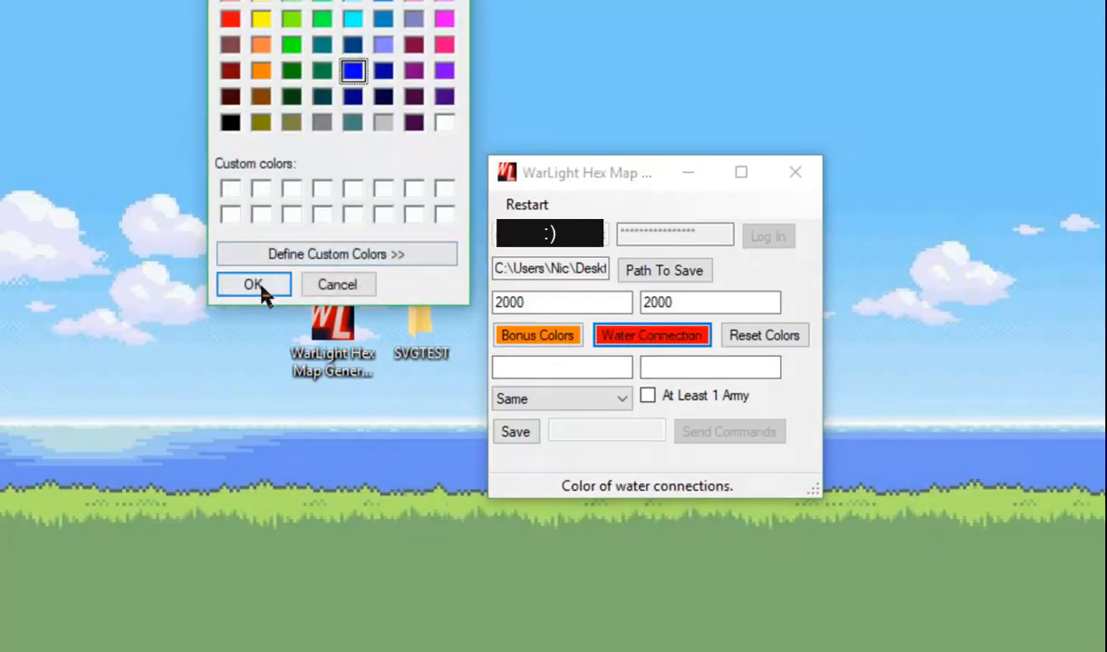
left_click(253, 285)
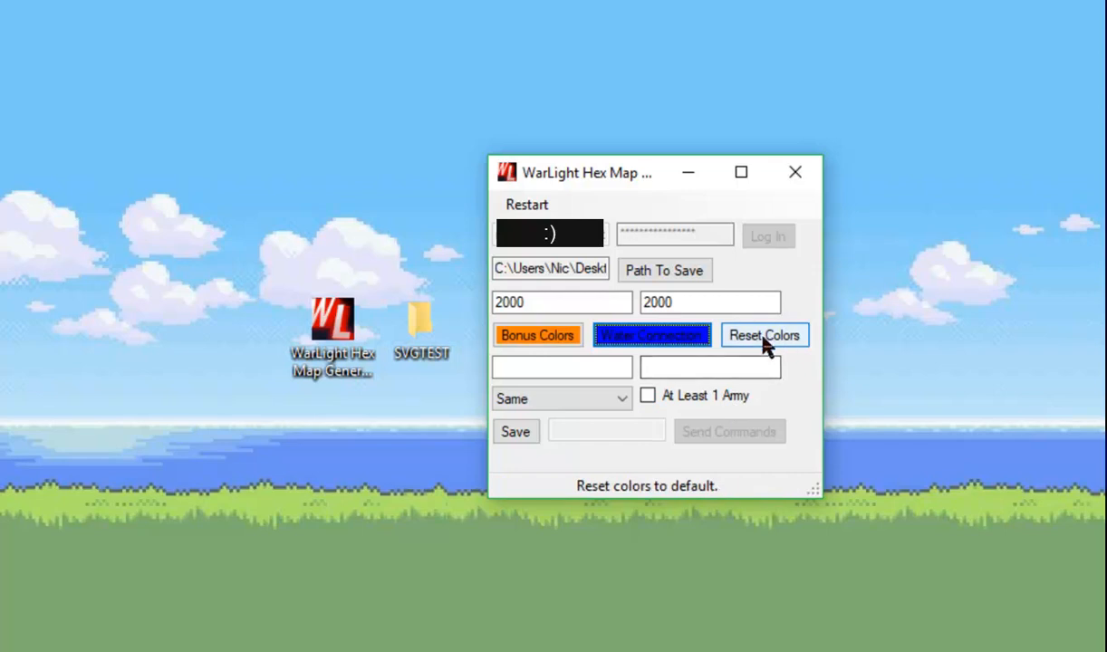
left_click(537, 335)
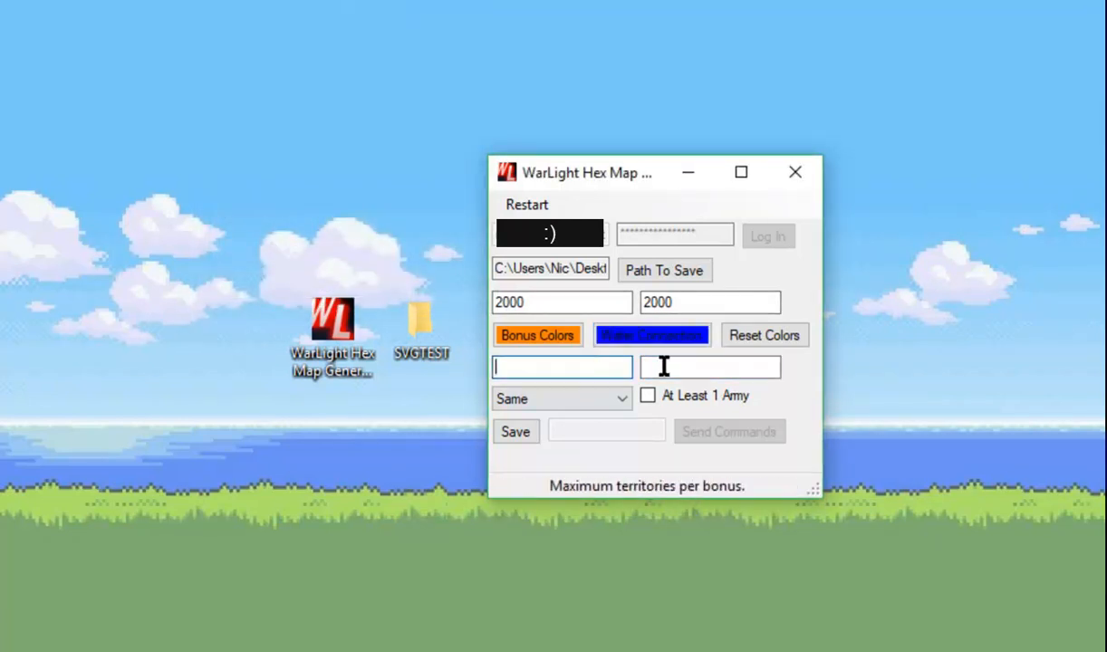
- Enter 3 minimum and 6 maximum territories per bonus, then review both values
left_click(710, 366)
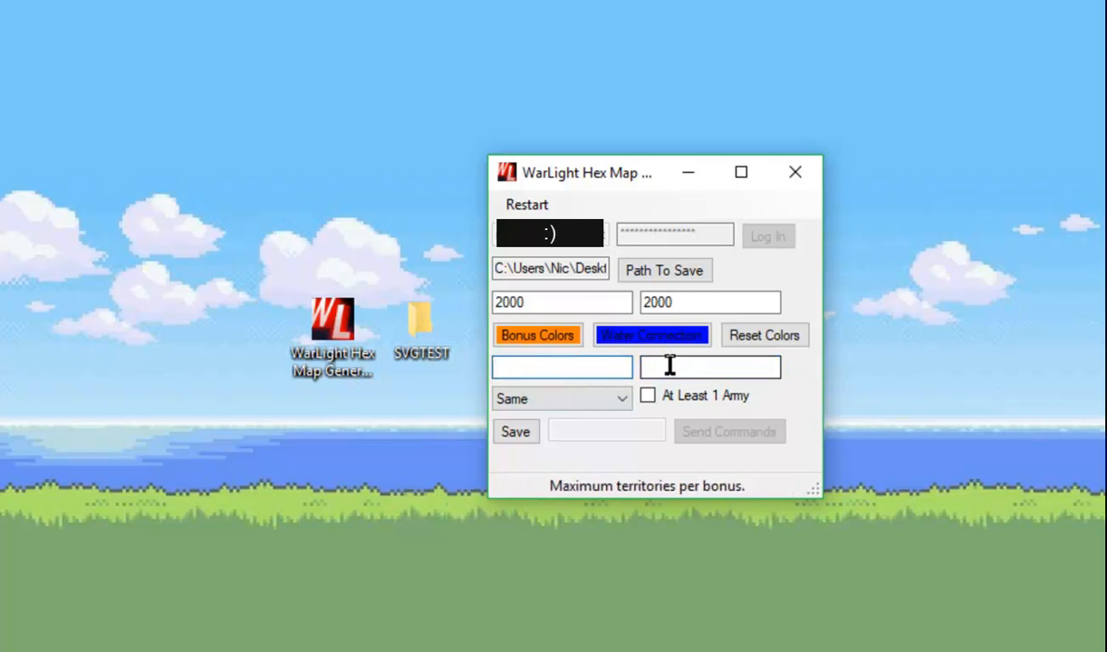
type("6")
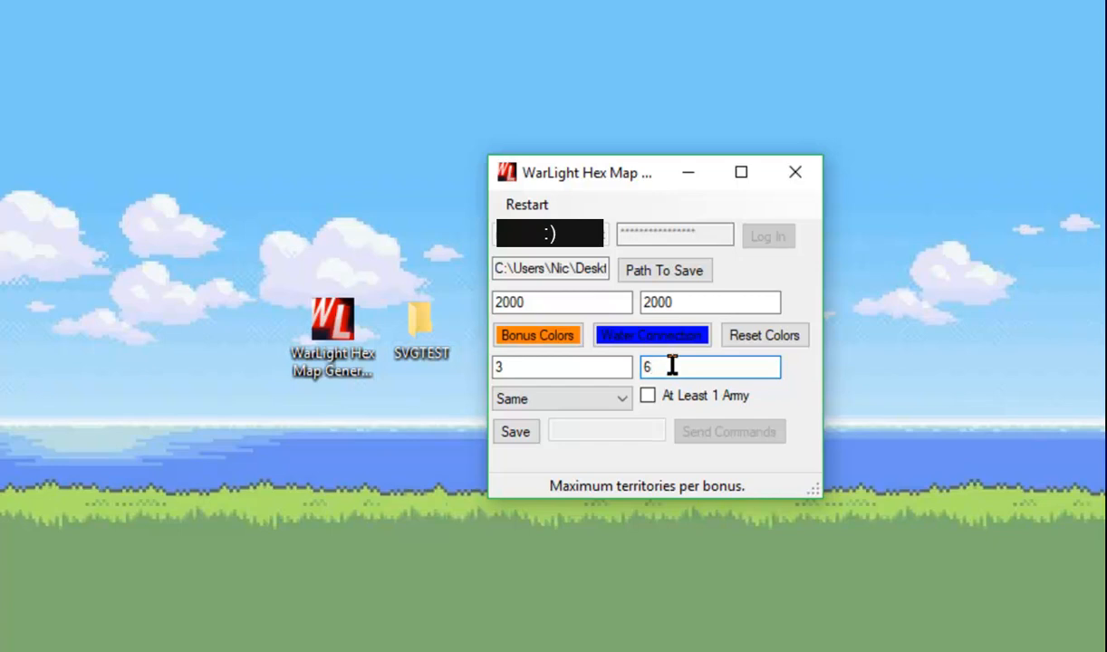
left_click(562, 367)
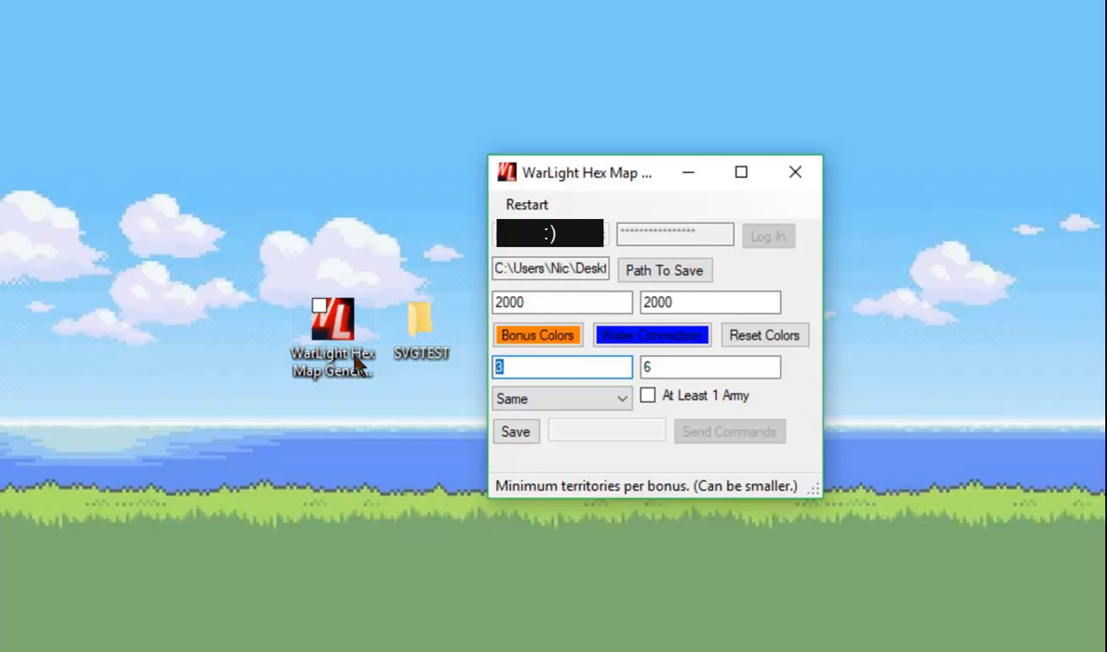
left_click(709, 366)
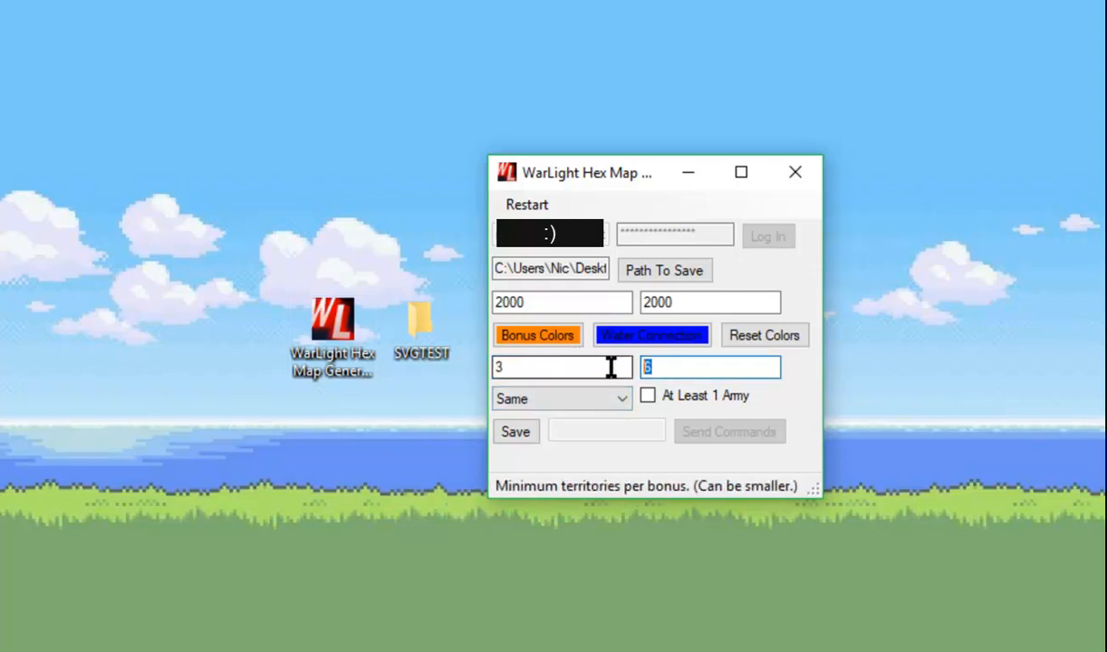
mouse_move(566, 373)
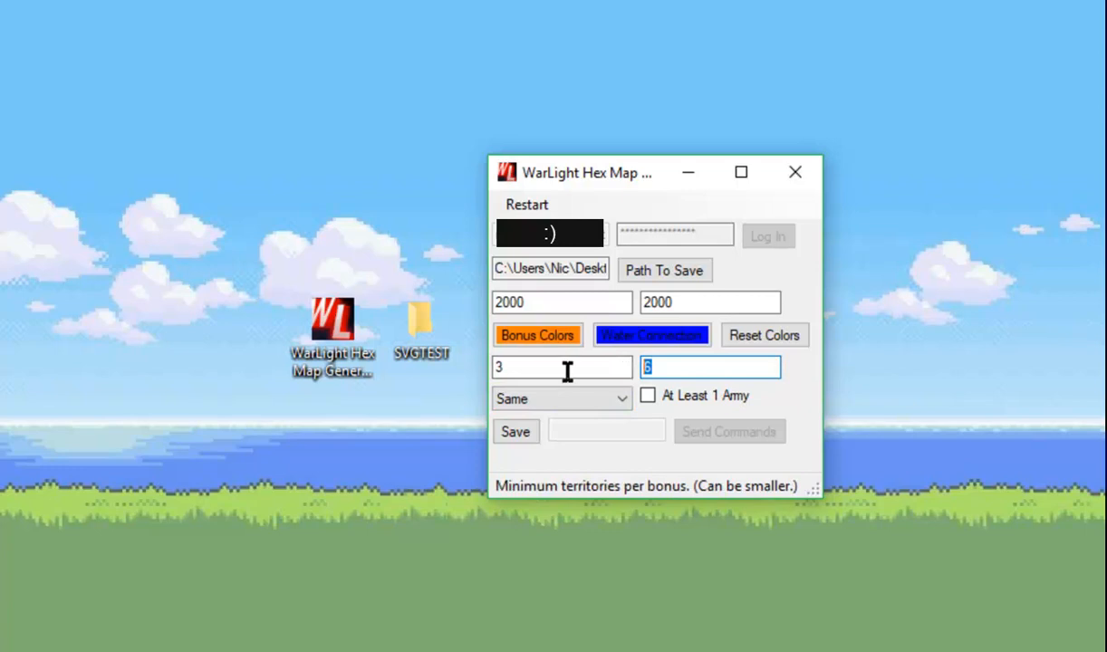
left_click(562, 367)
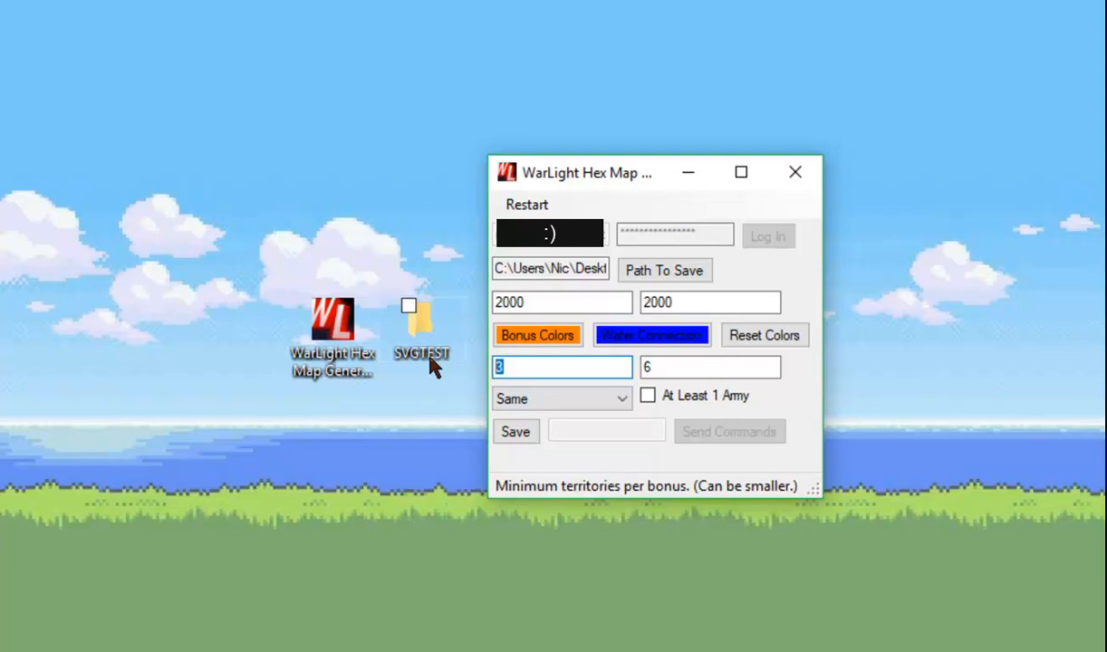
mouse_move(438, 378)
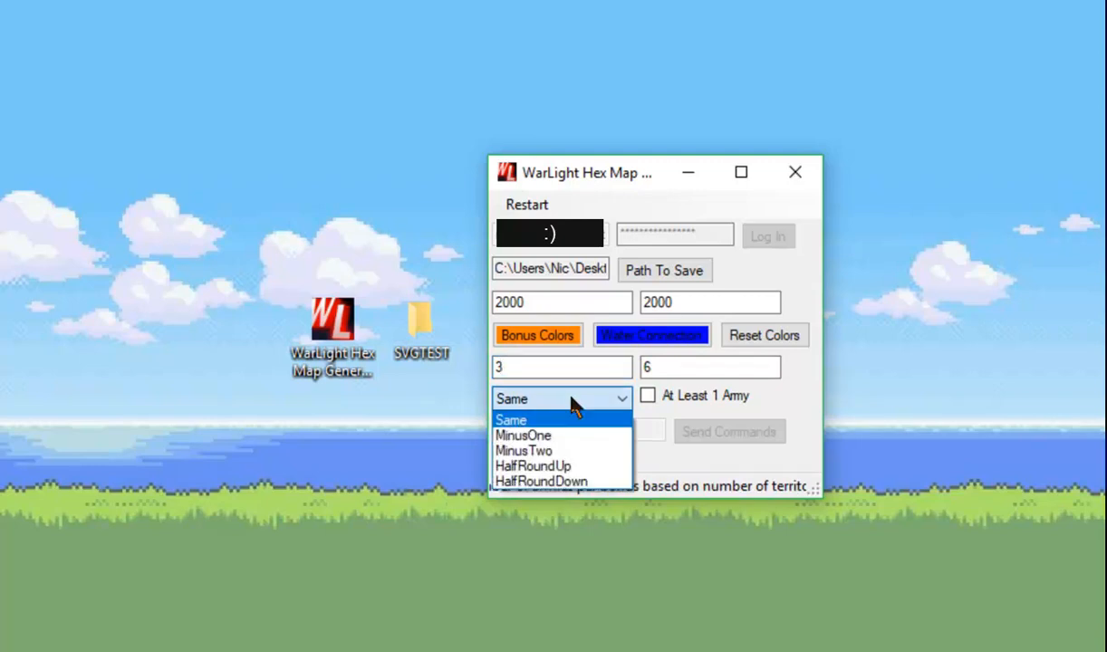
- Set bonus armies to the MinusOne rule and tick At Least 1 Army
left_click(510, 419)
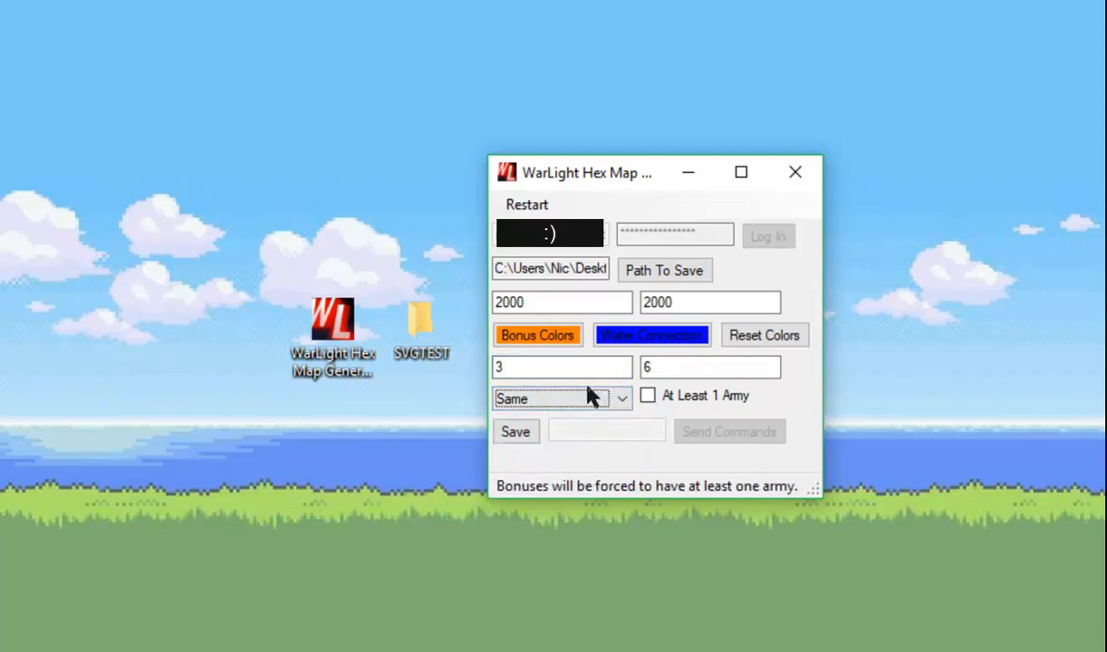
left_click(561, 398)
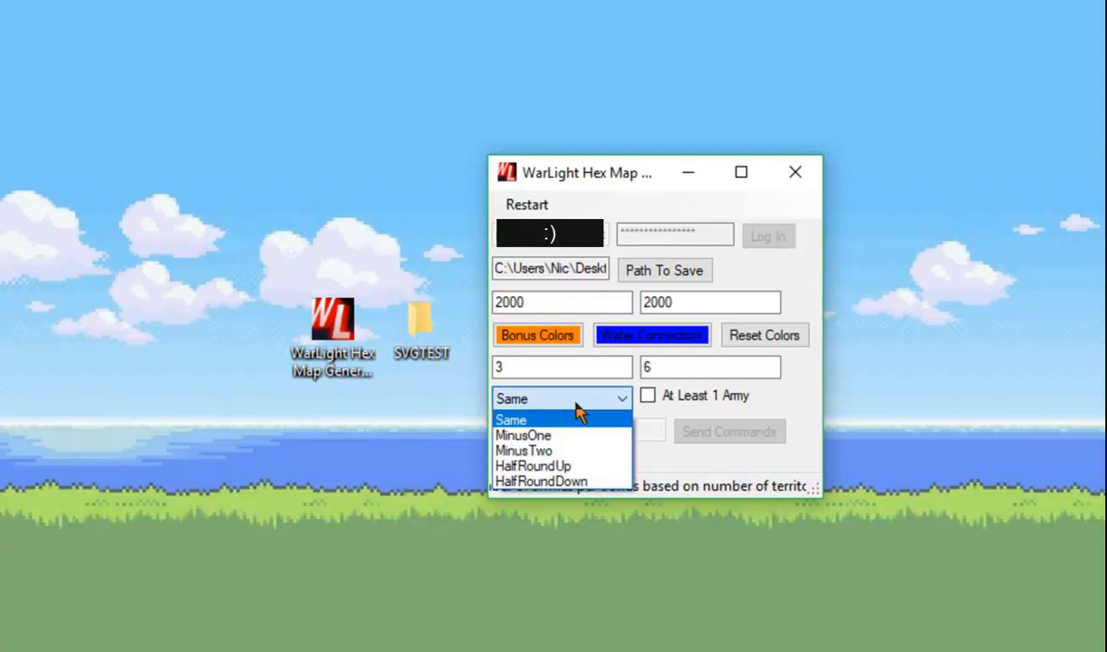
mouse_move(523, 435)
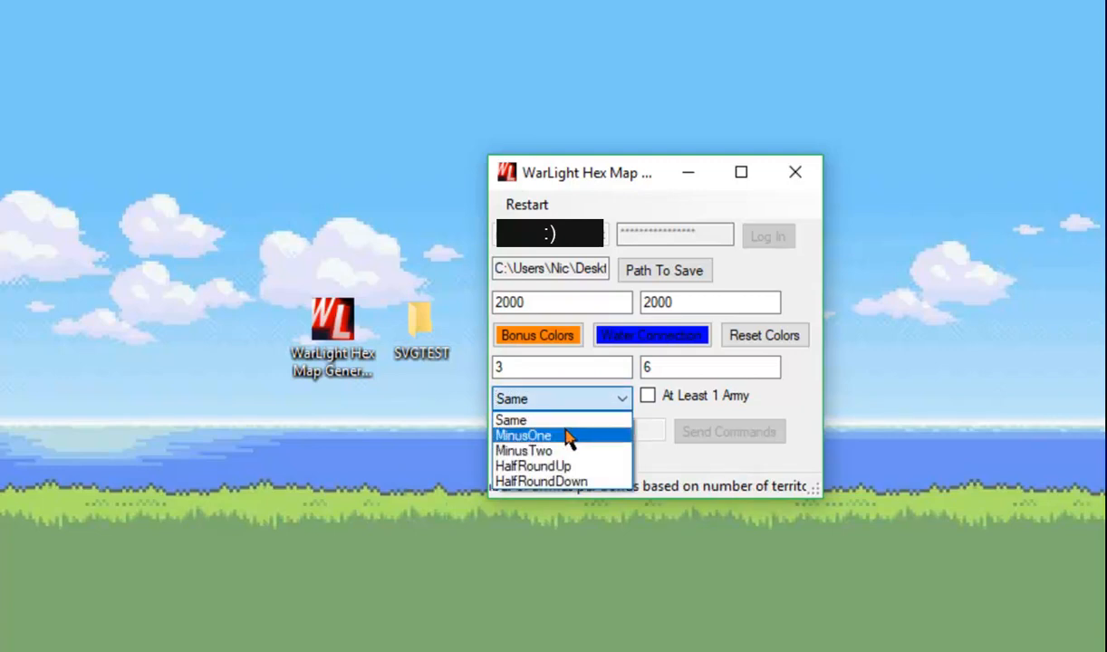
mouse_move(559, 451)
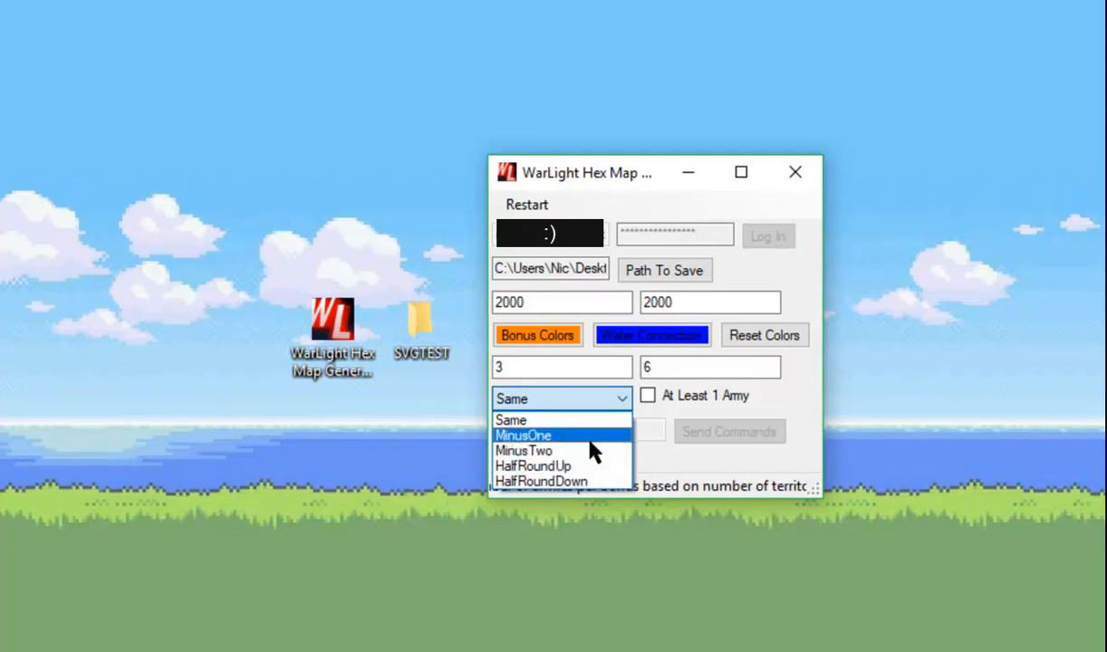
mouse_move(568, 443)
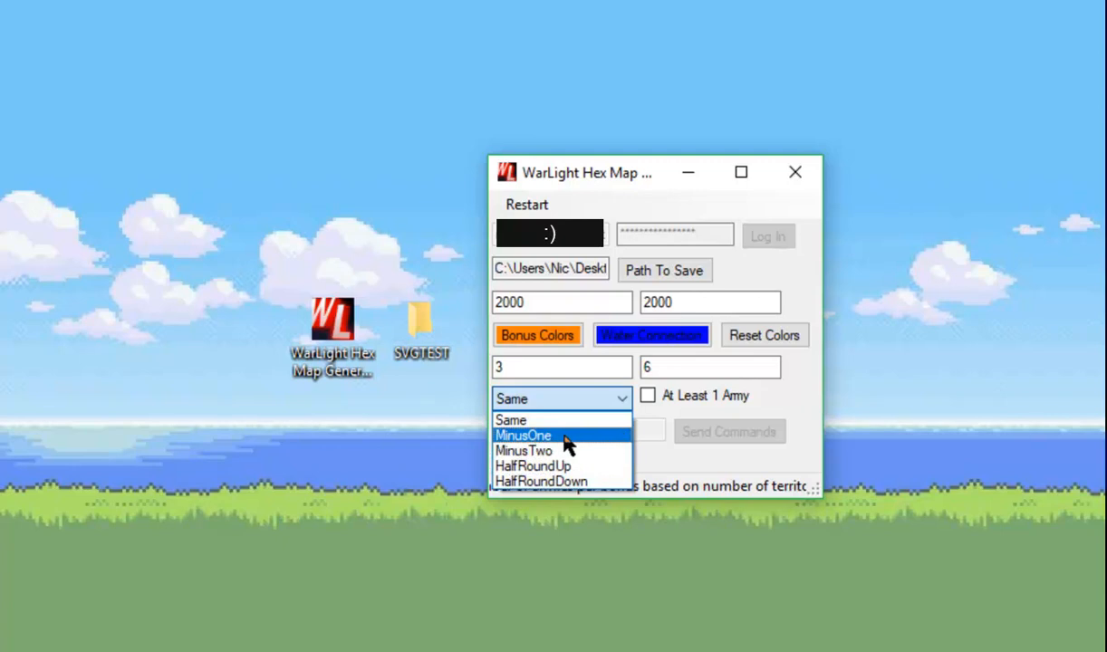
left_click(522, 435)
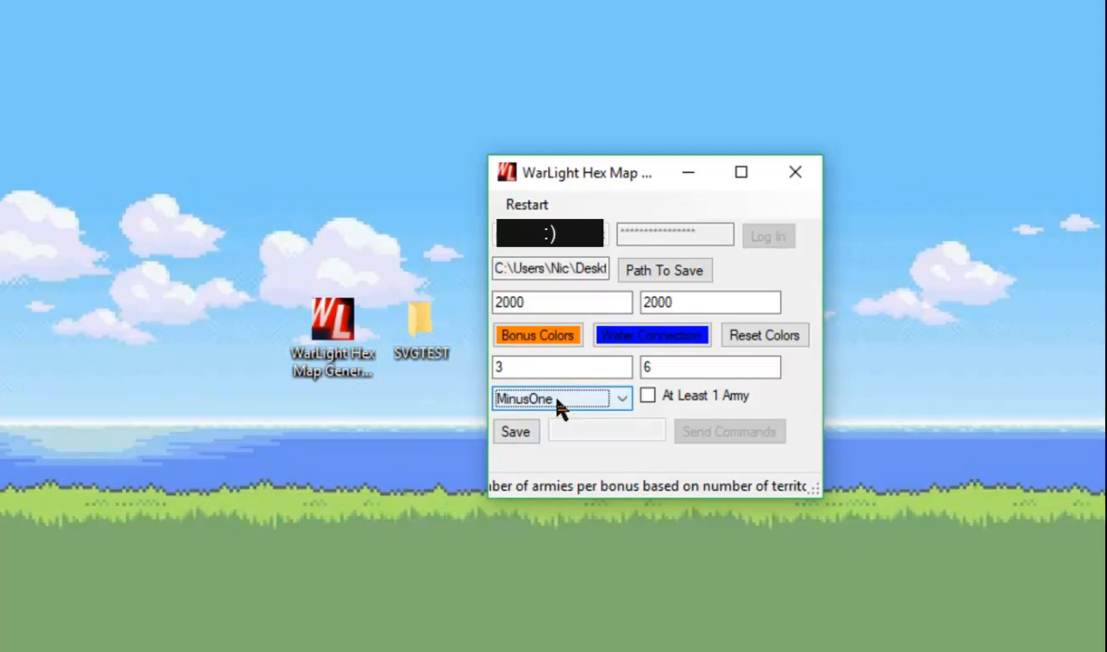
mouse_move(696, 402)
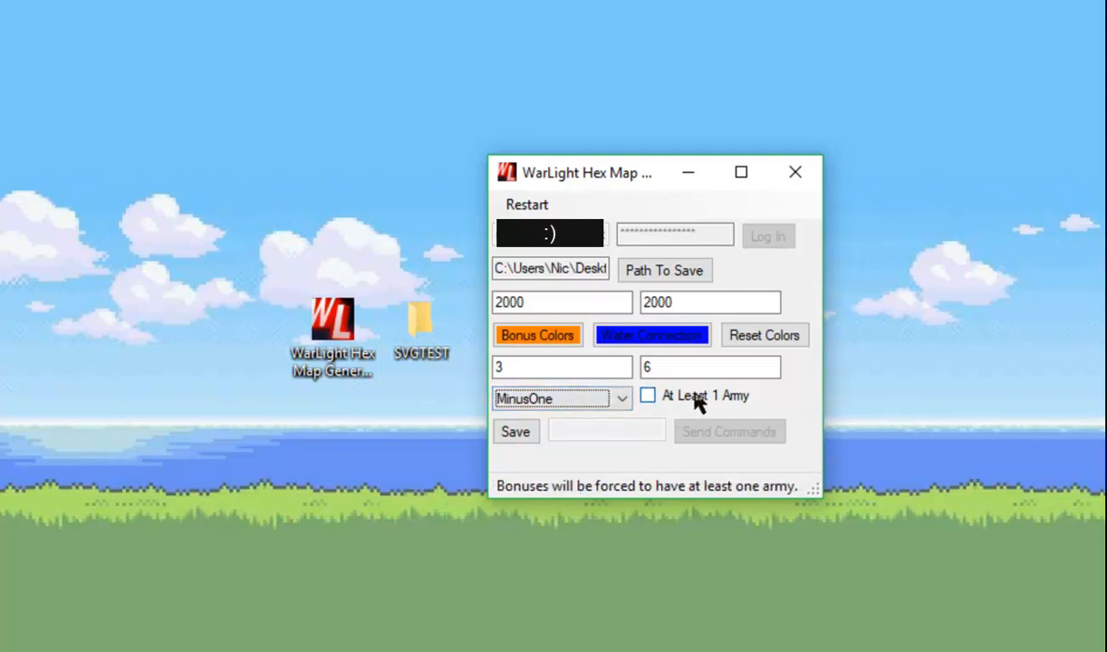
left_click(648, 394)
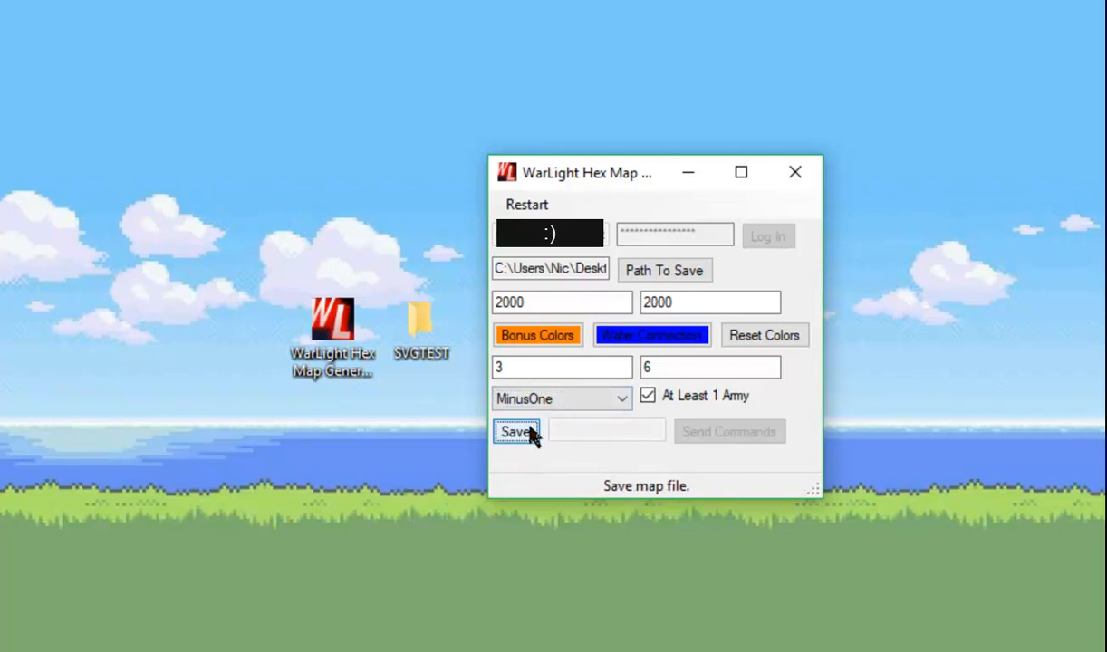
- Save the generated map file to SVGTEST and dismiss the Success message
left_click(515, 431)
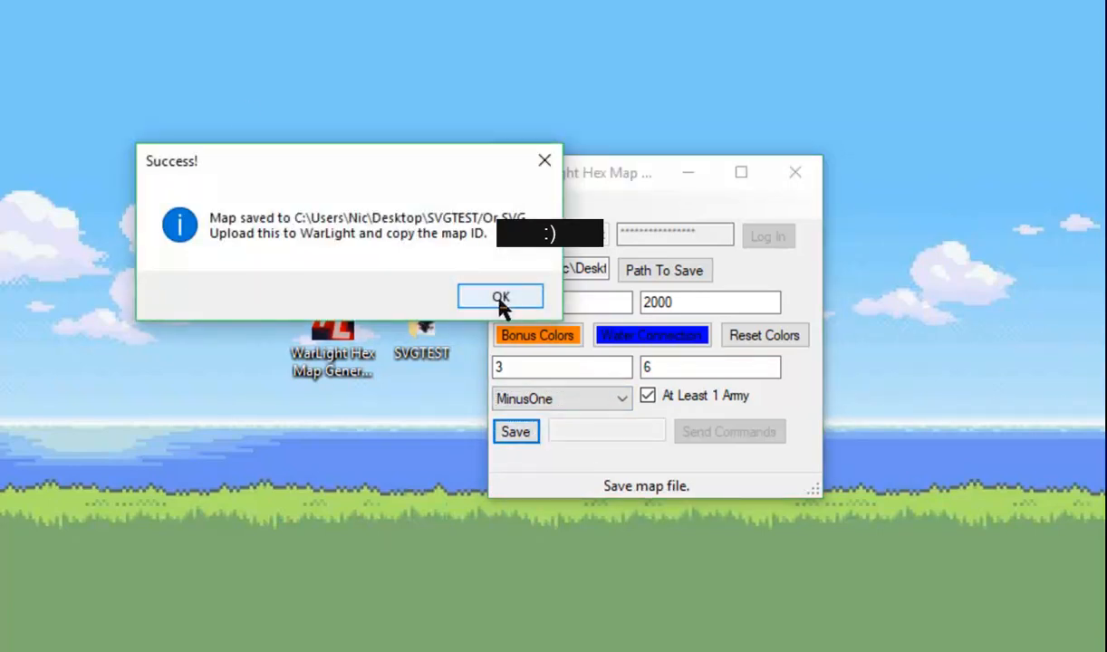
left_click(500, 297)
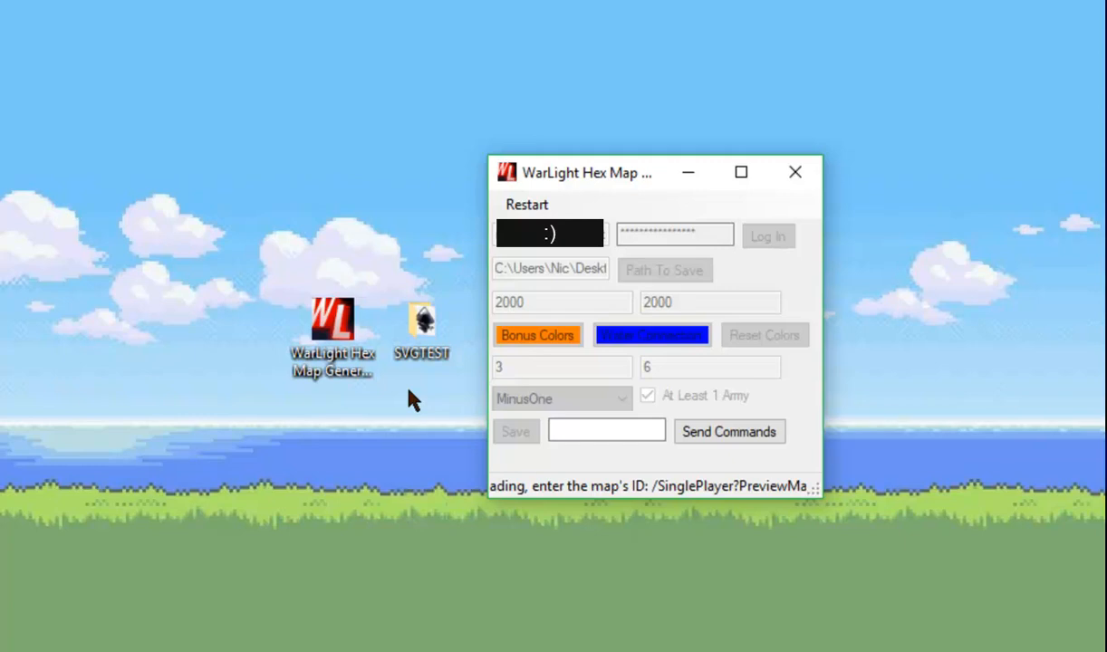
mouse_move(369, 73)
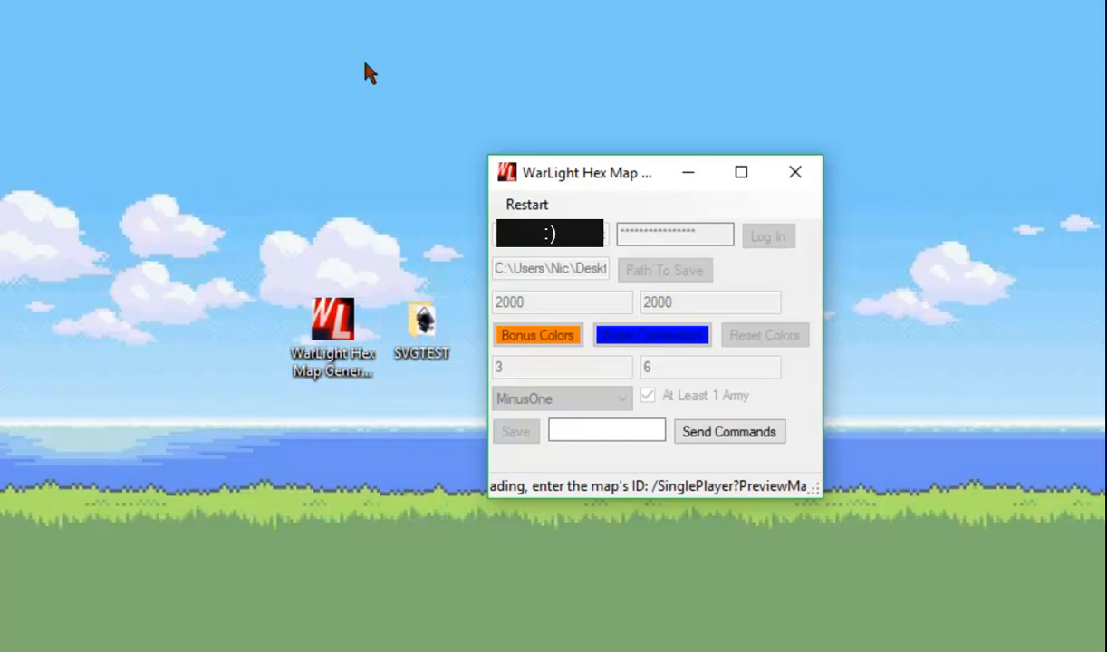
mouse_move(381, 215)
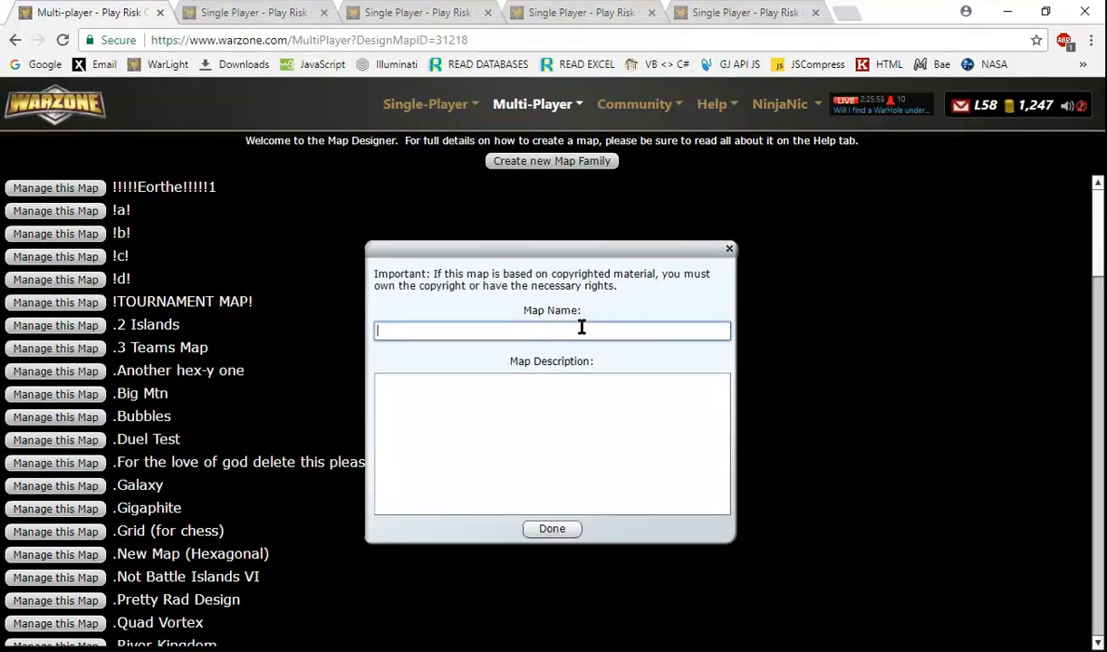
- Name the map 'Random Map!' and submit it for upload
type("Random M")
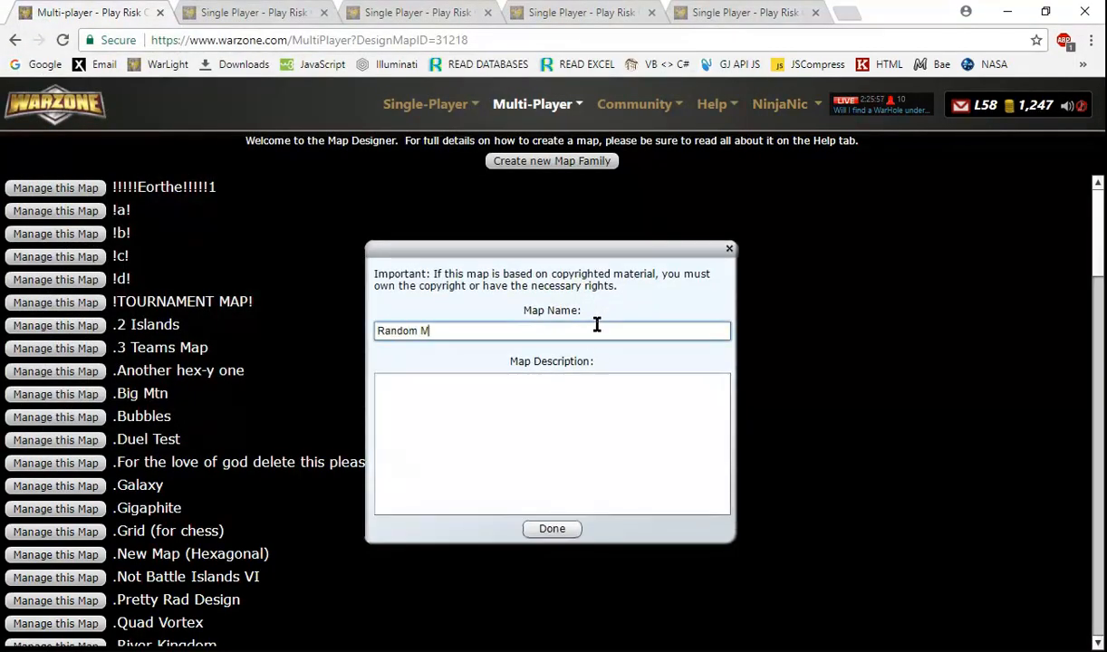
left_click(552, 528)
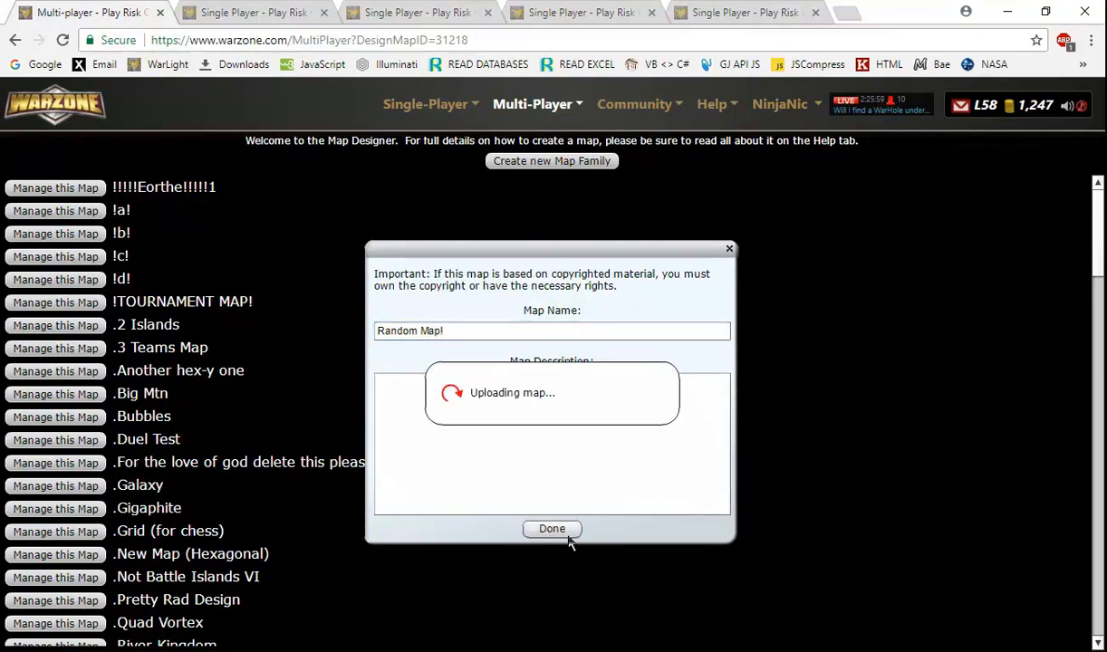
mouse_move(290, 470)
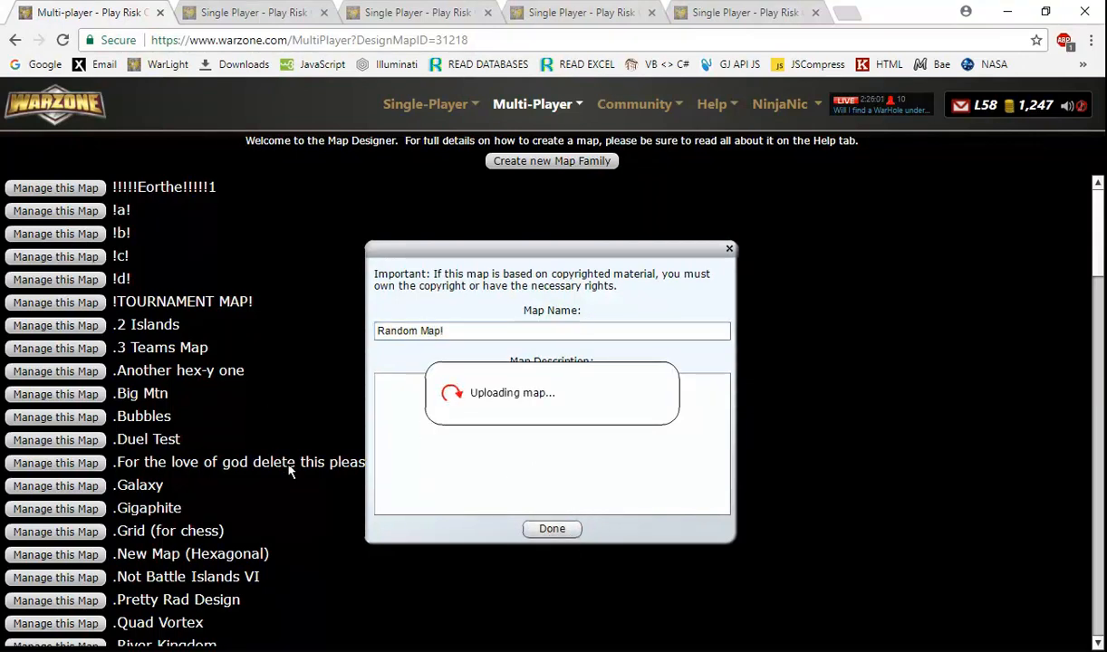
left_click(551, 528)
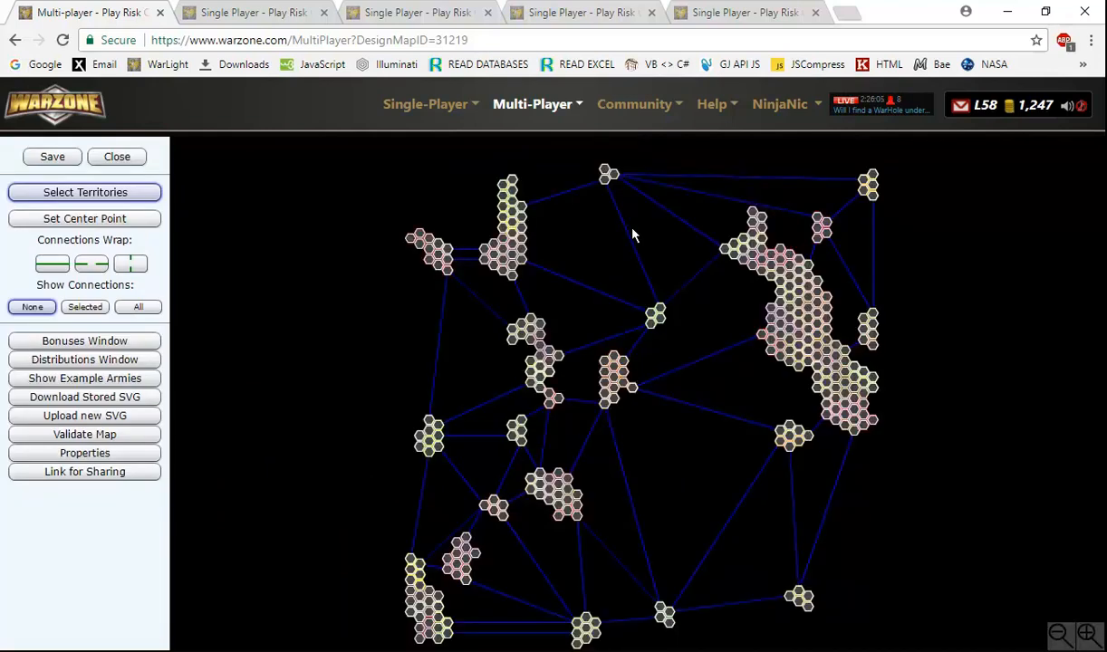
mouse_move(425, 339)
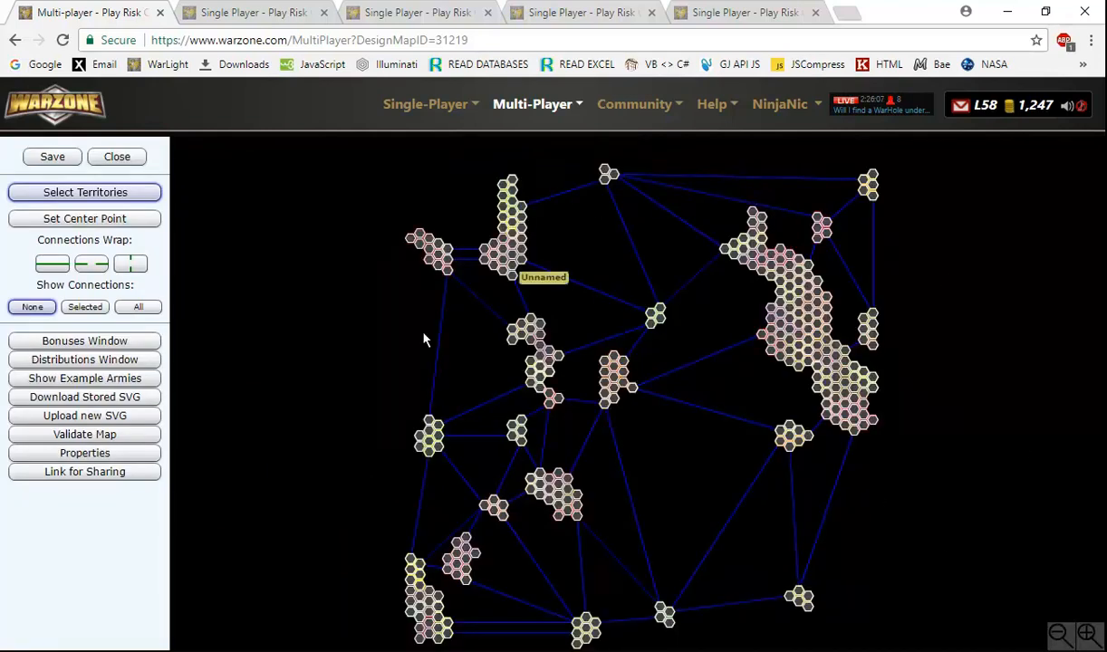
mouse_move(837, 486)
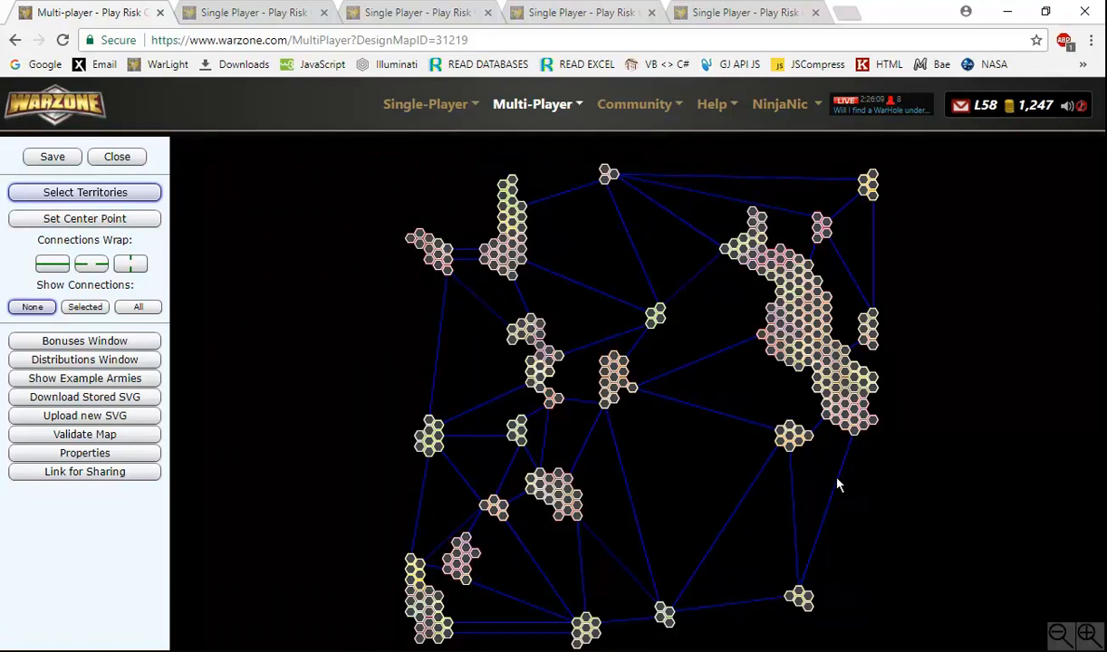
mouse_move(424, 423)
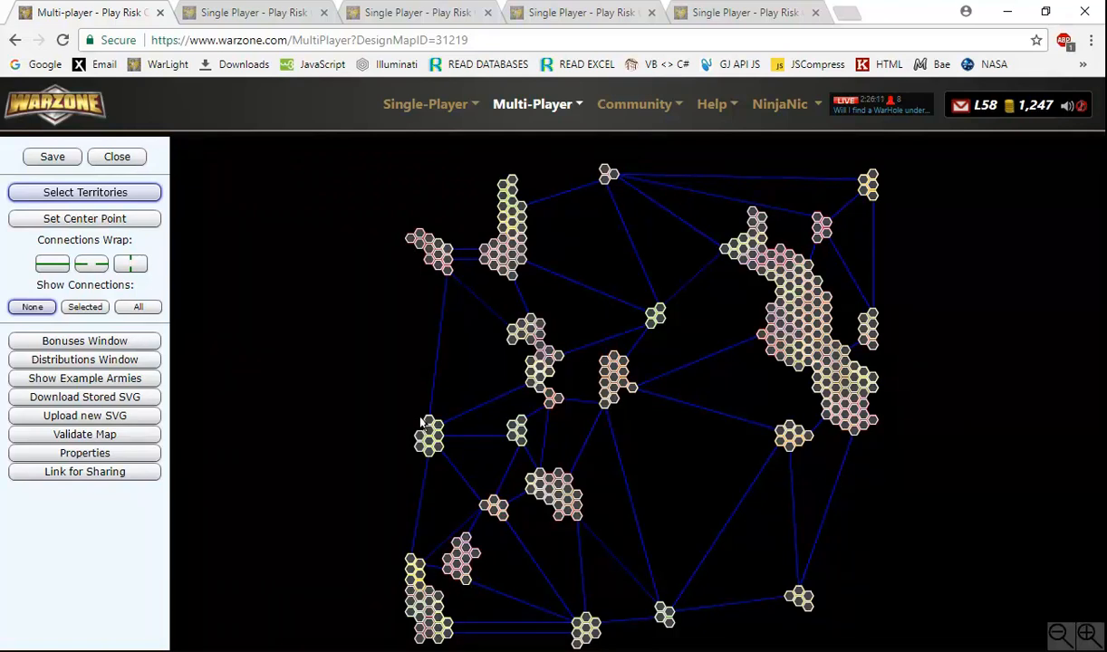
- Show the sharing links and select map ID 71225 in the public link
left_click(84, 471)
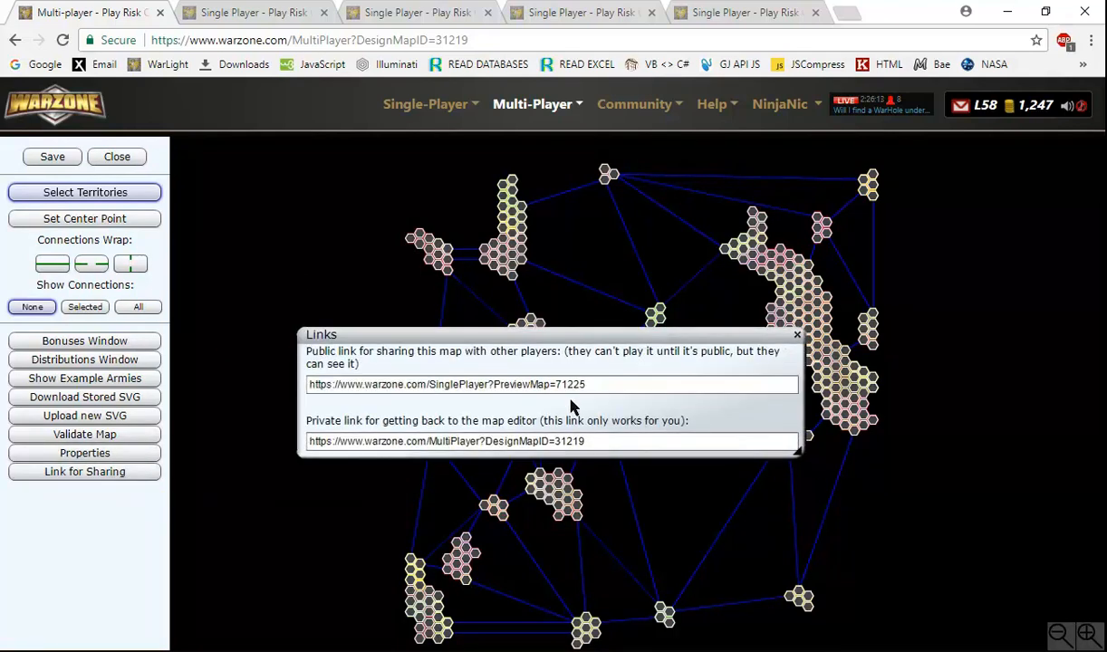
double_click(566, 384)
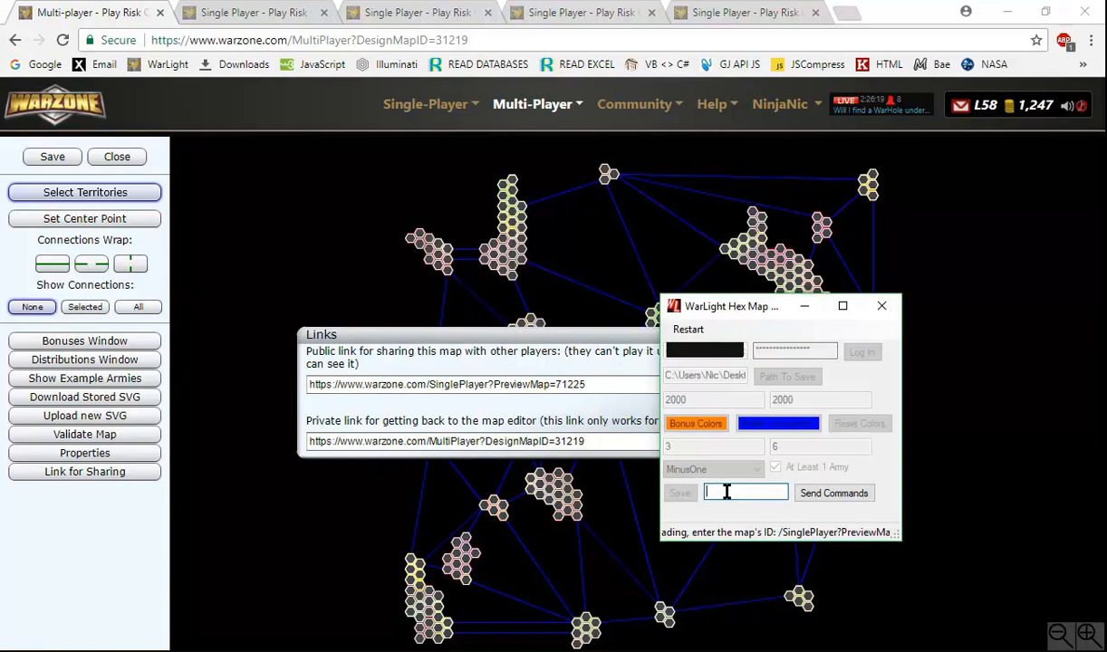
- Send the commands to map 71225, confirm success, and restart the generator
type("71225")
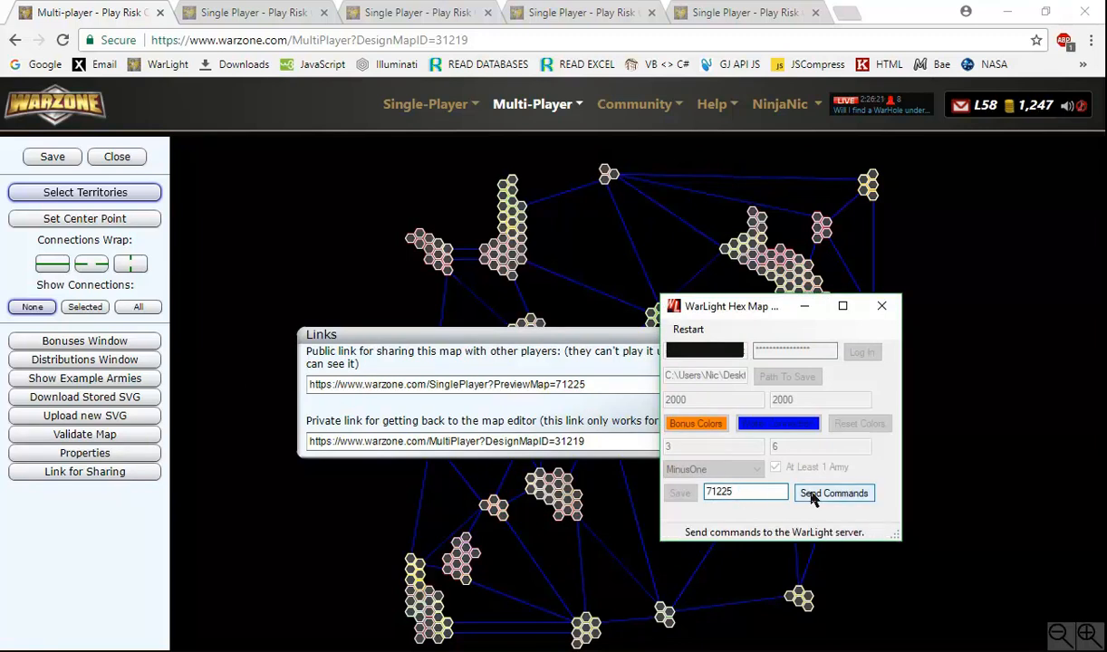
left_click(832, 493)
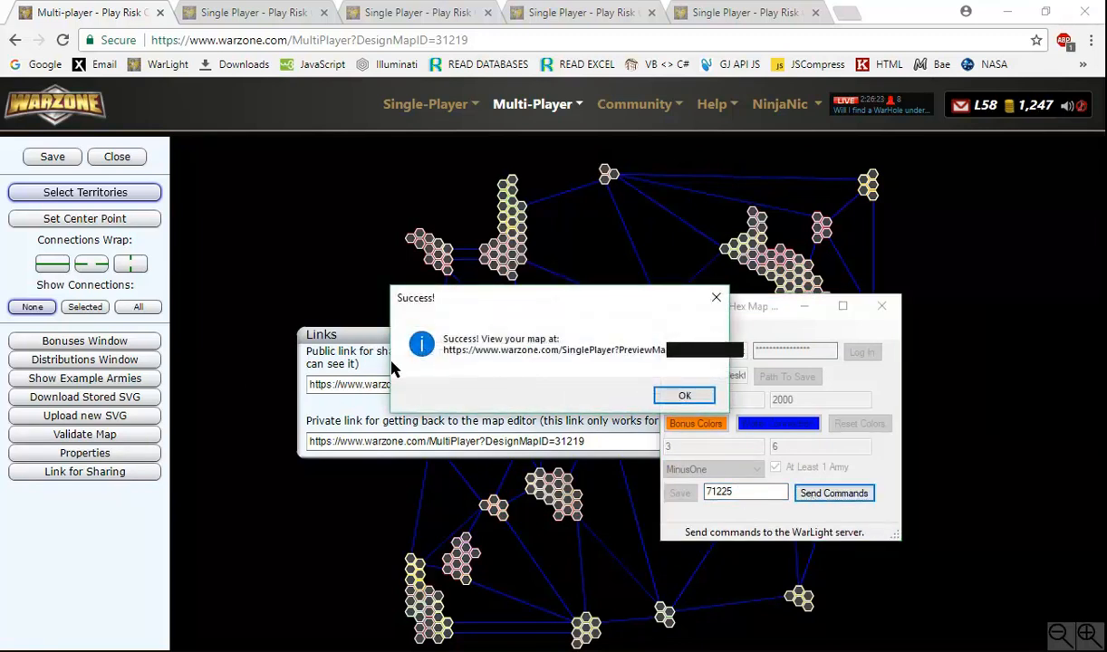
mouse_move(432, 369)
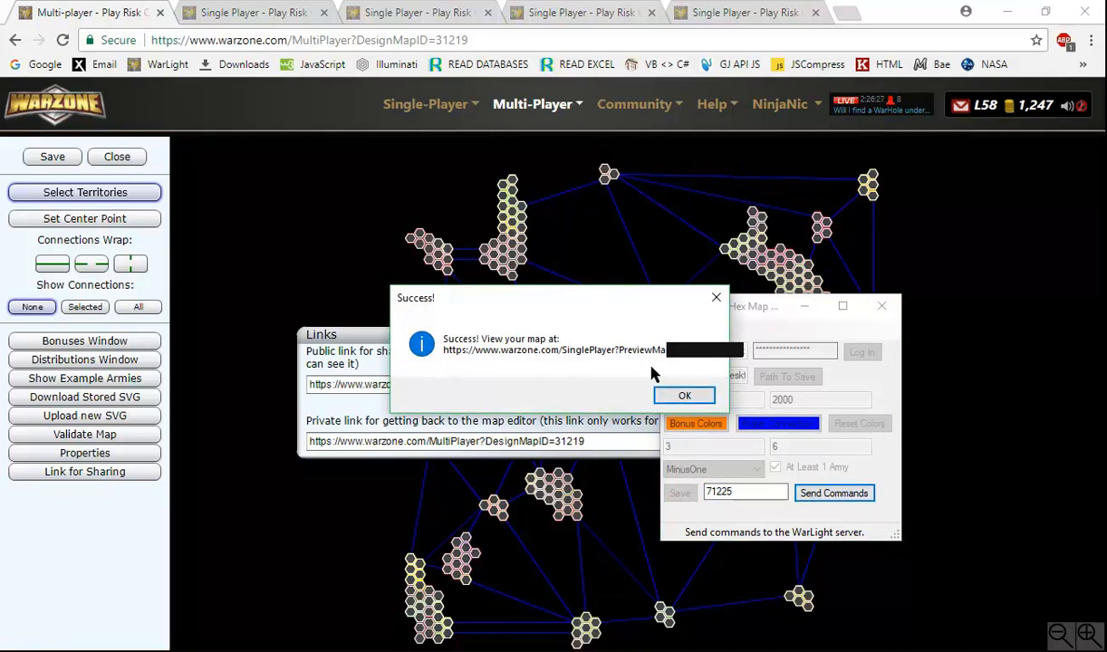
left_click(685, 396)
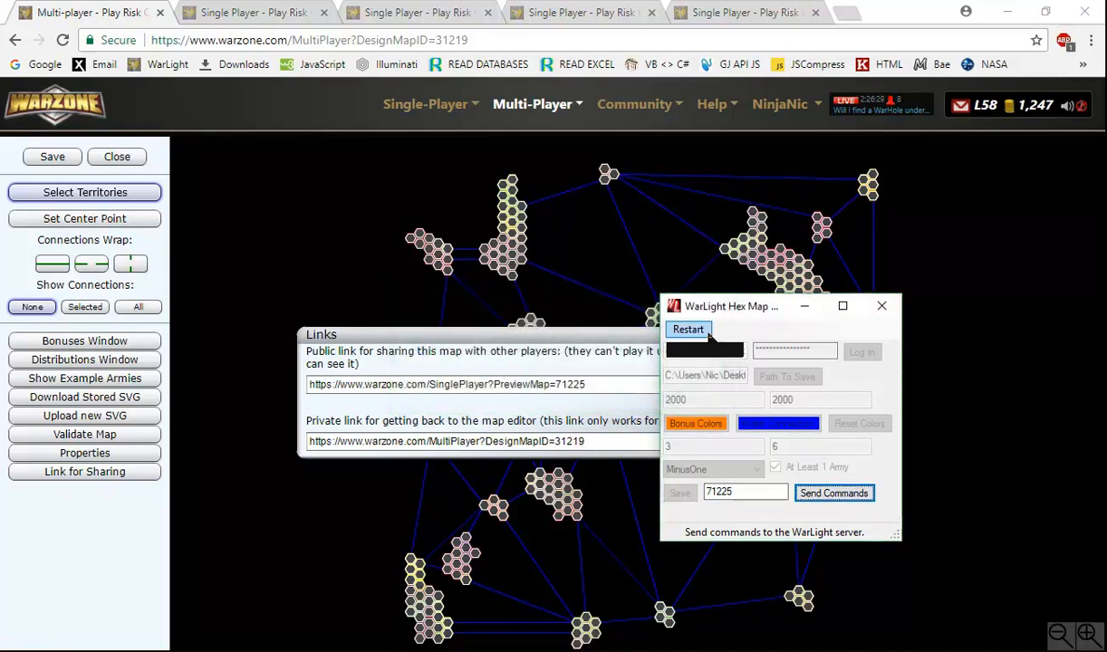
left_click(687, 329)
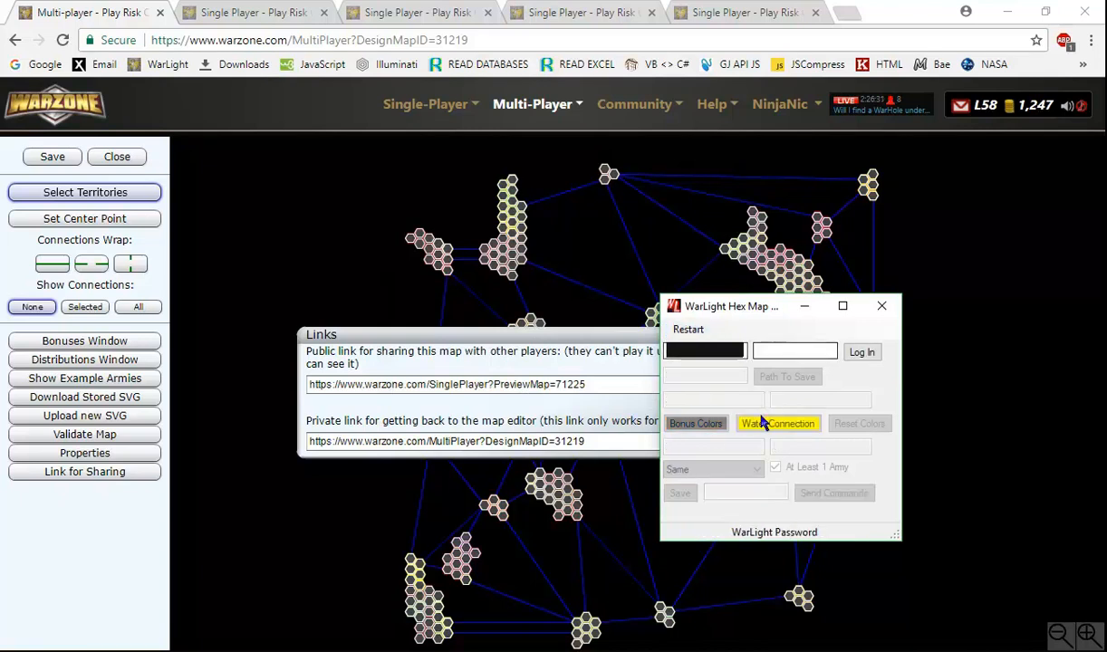
left_click(881, 306)
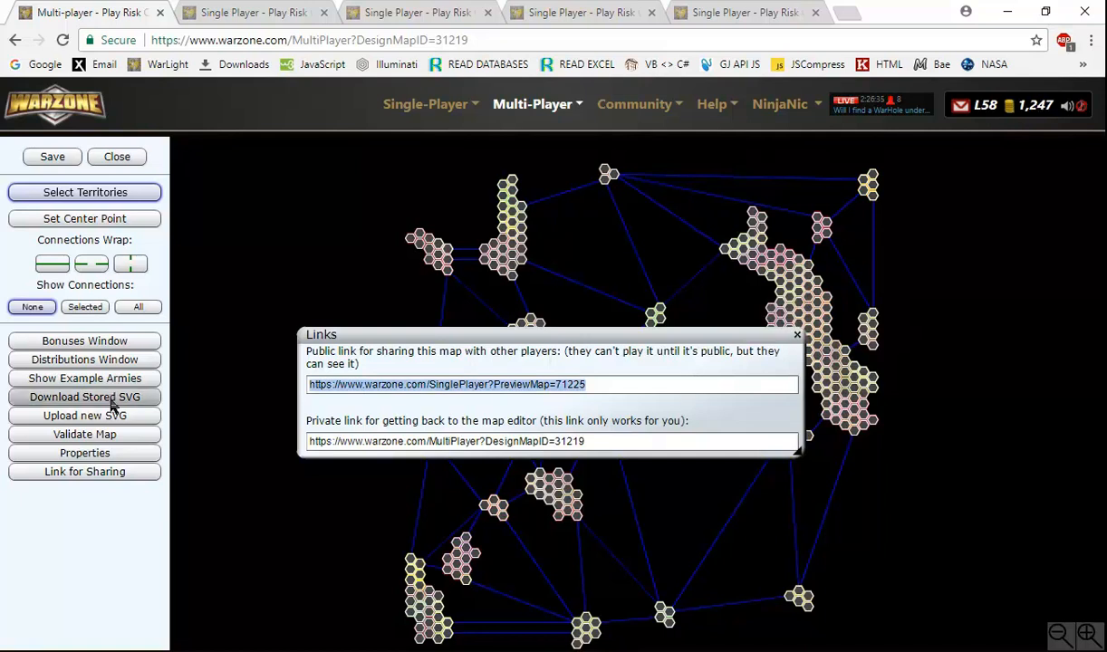
mouse_move(845, 18)
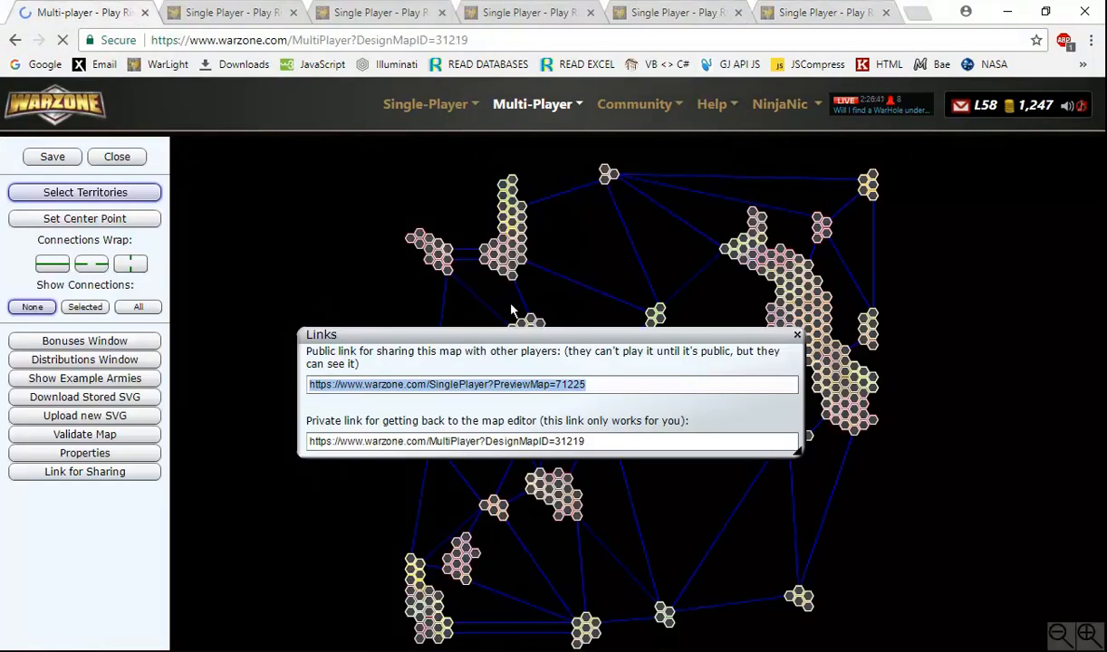
- Open the public preview of map 71225 in a new tab and zoom out to check territory names
left_click(446, 384)
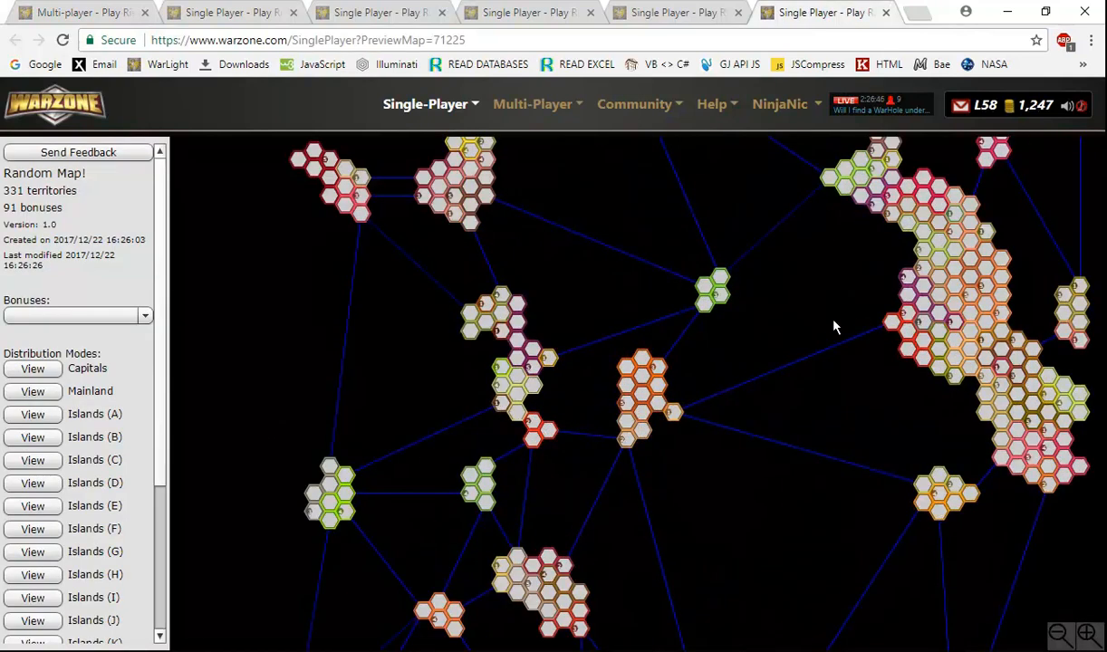
scroll("up", 3)
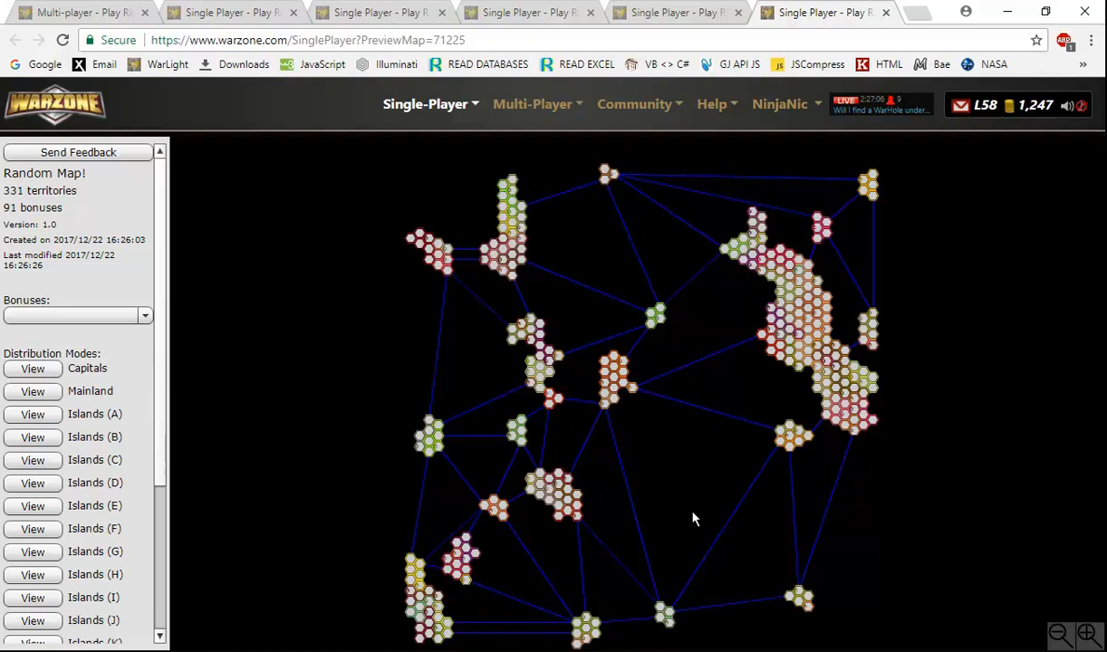
mouse_move(530, 331)
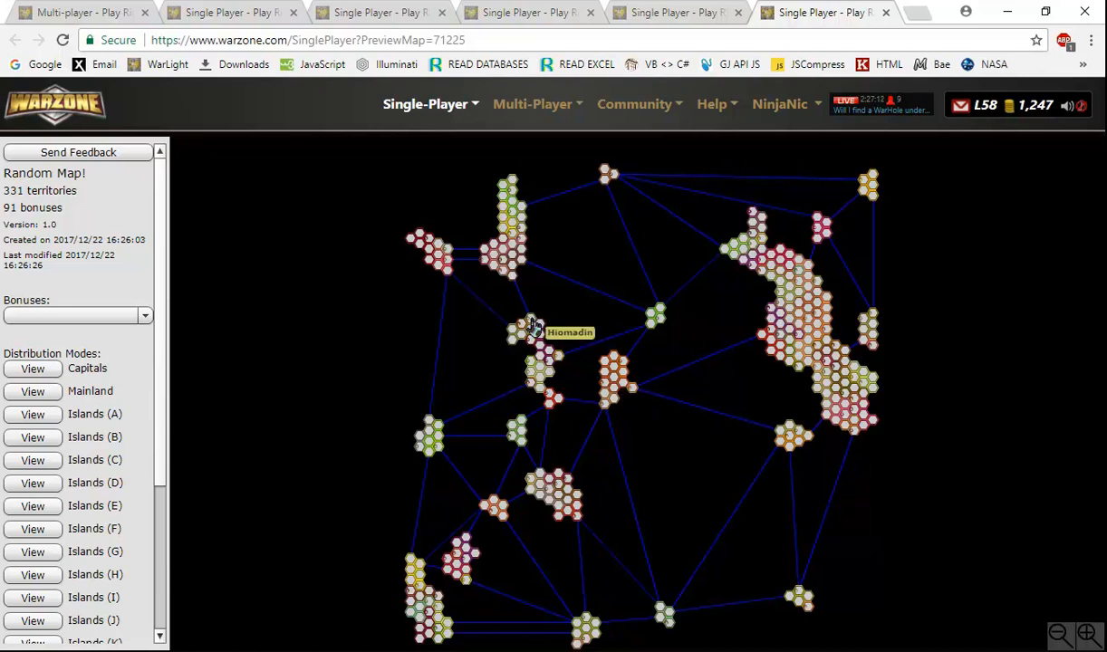
mouse_move(451, 267)
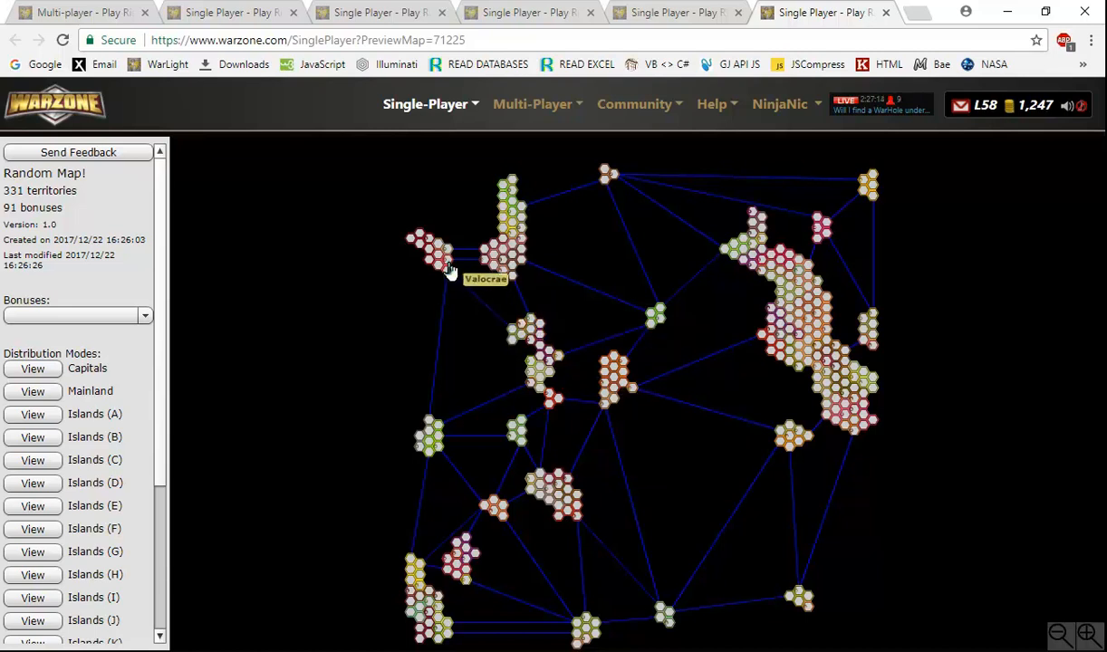
mouse_move(435, 419)
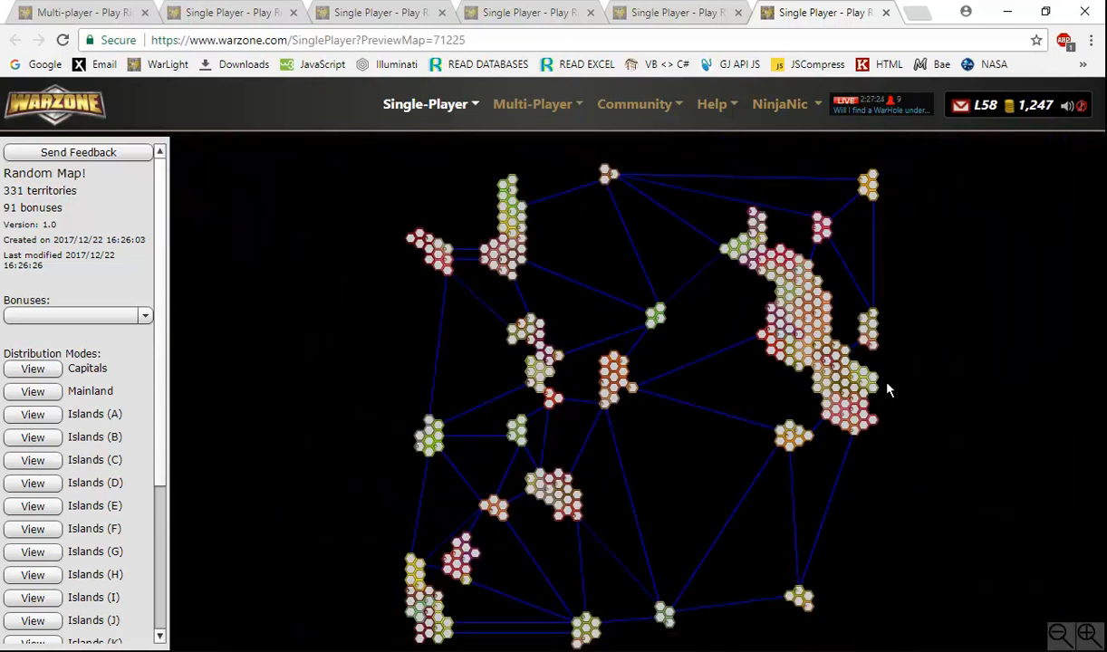
mouse_move(167, 390)
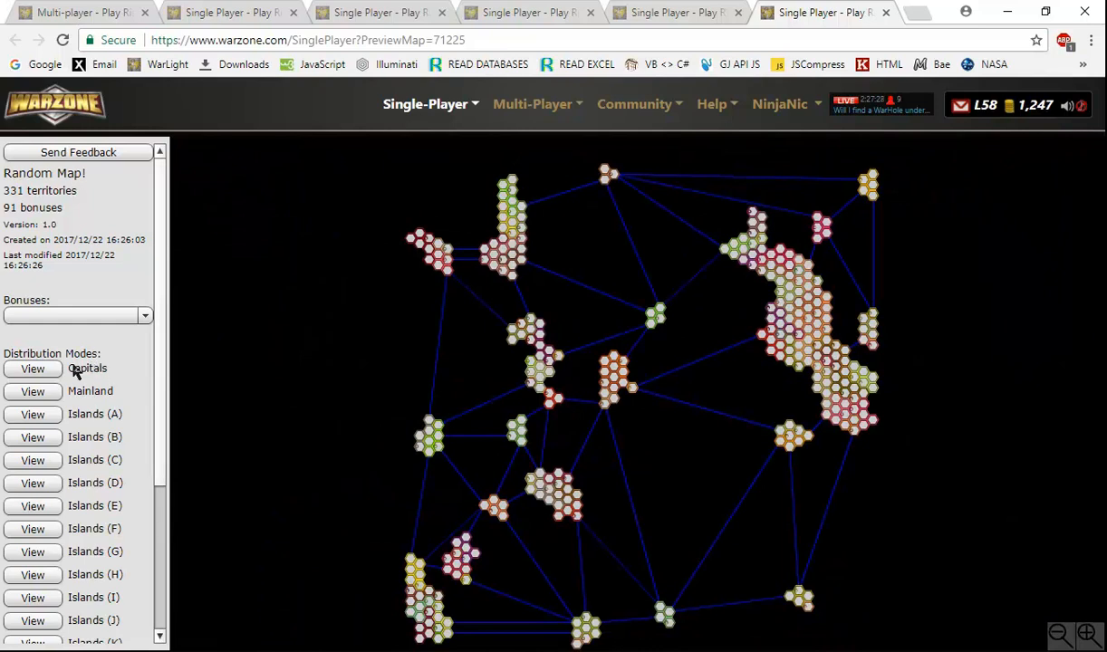
mouse_move(168, 421)
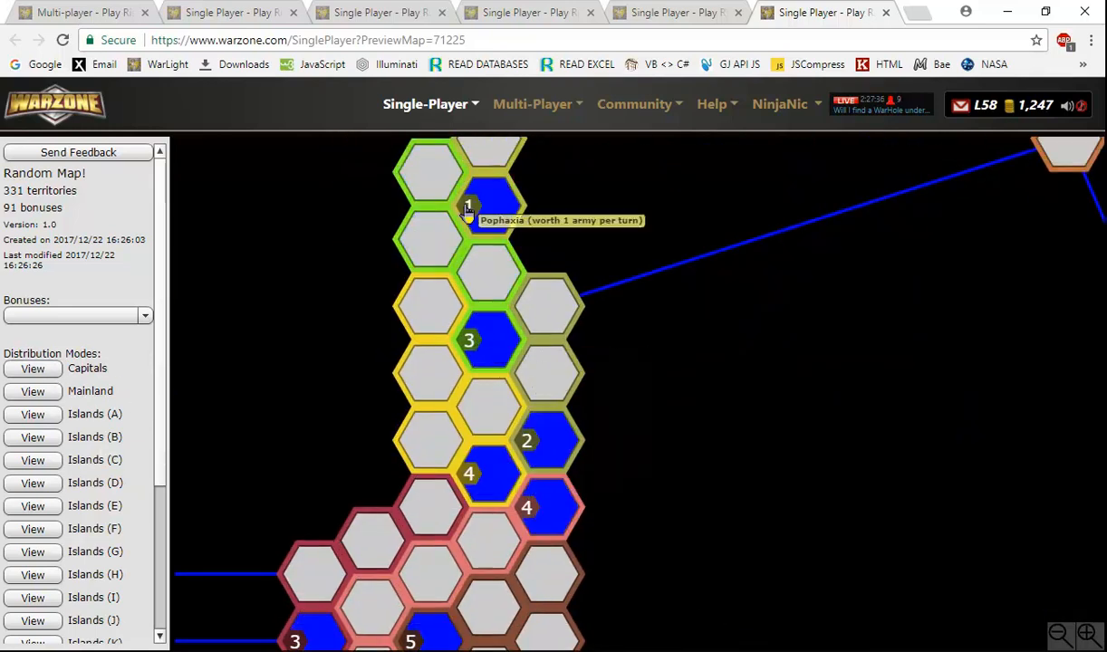
- Display the Capitals, Mainland and Islands (A) distribution modes on the map
left_click(33, 391)
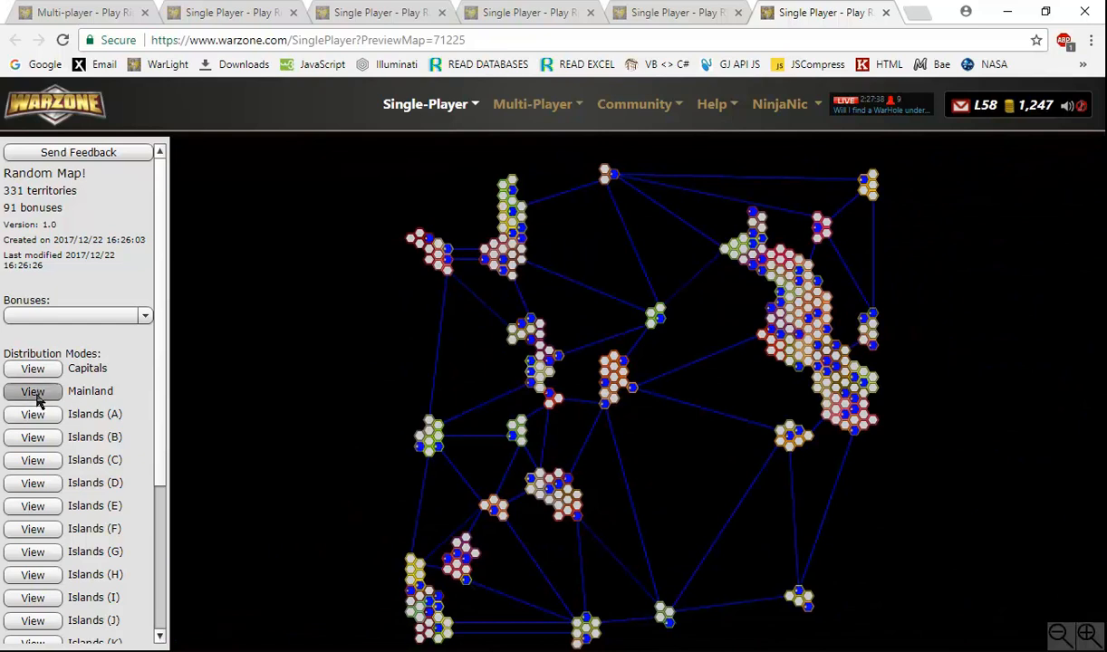
left_click(32, 390)
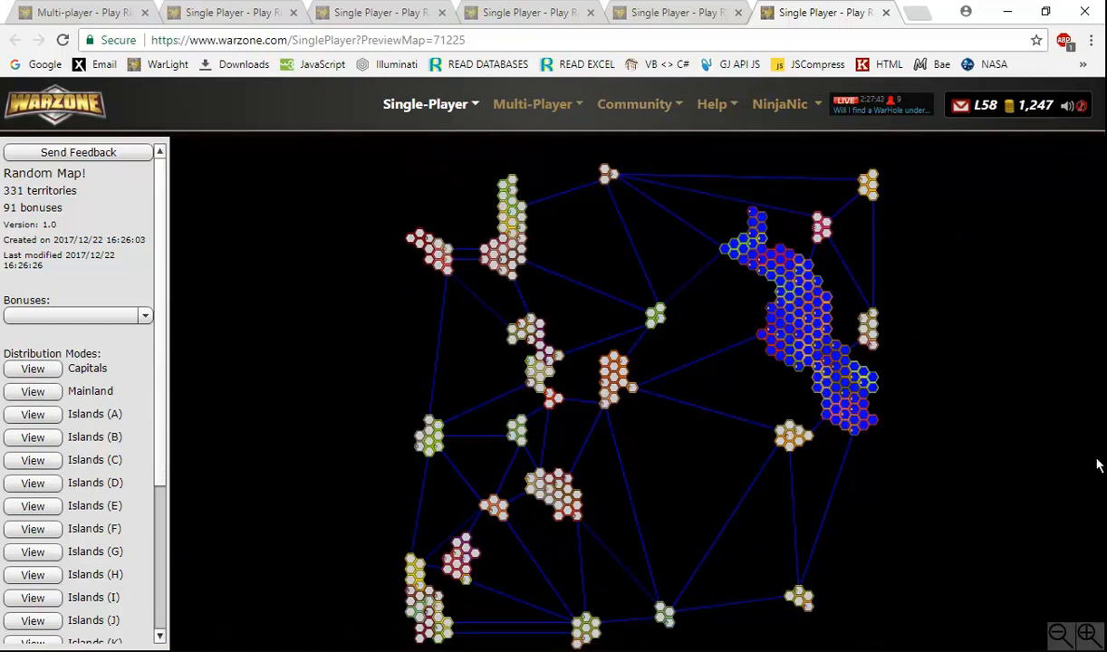
left_click(33, 391)
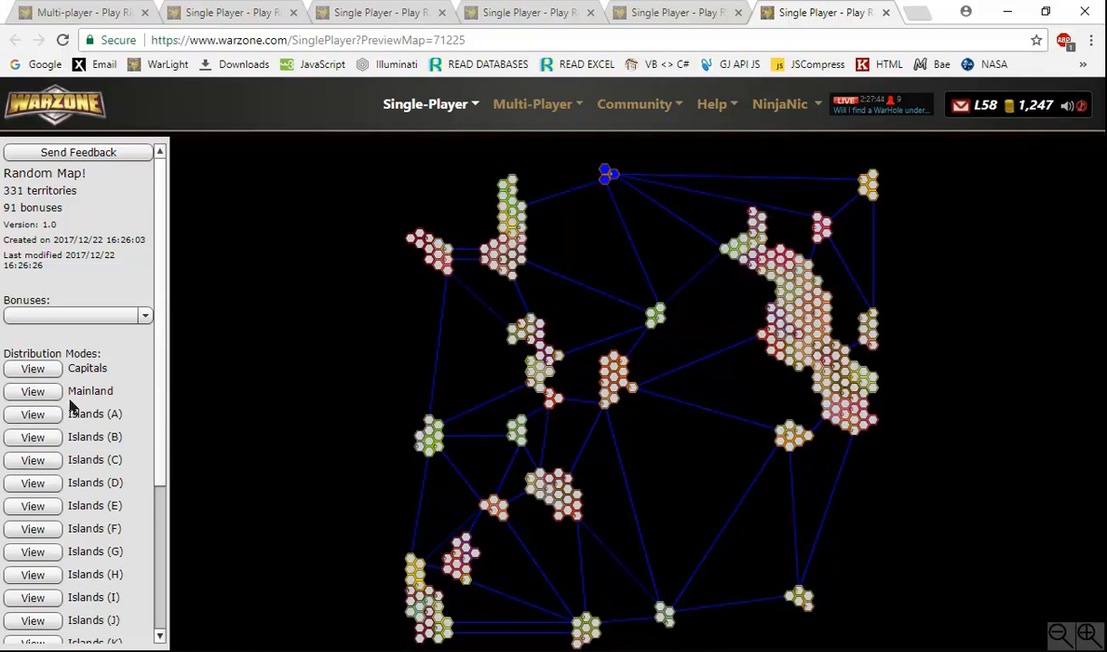
- Show another island distribution further down the list, then clear the highlighting
scroll("down", 3)
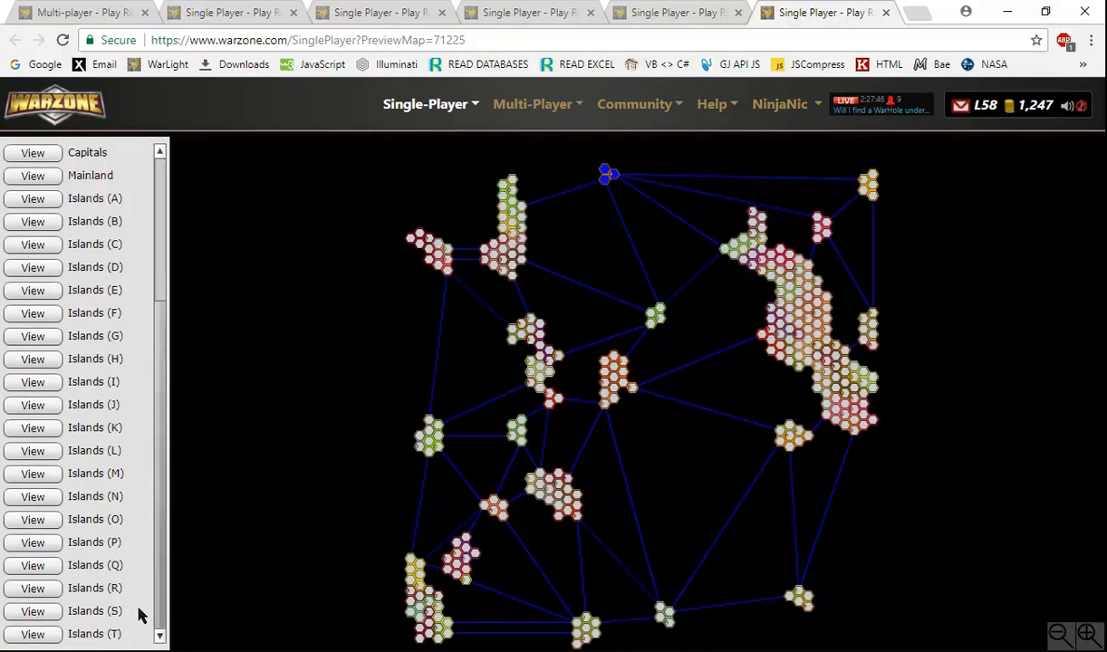
mouse_move(818, 191)
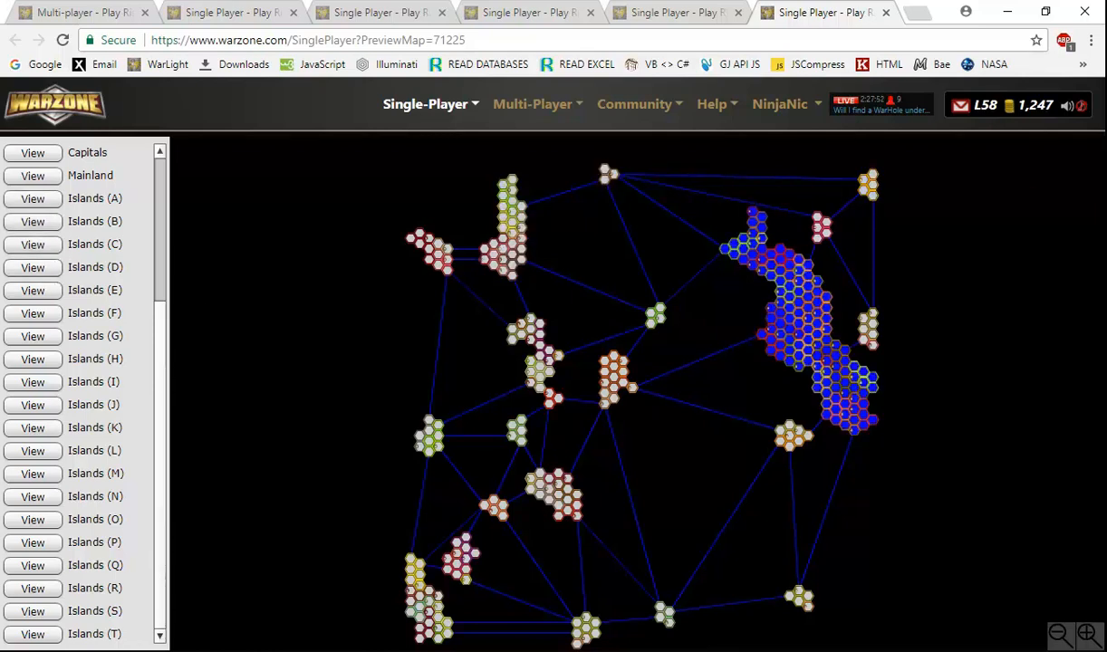
left_click(33, 312)
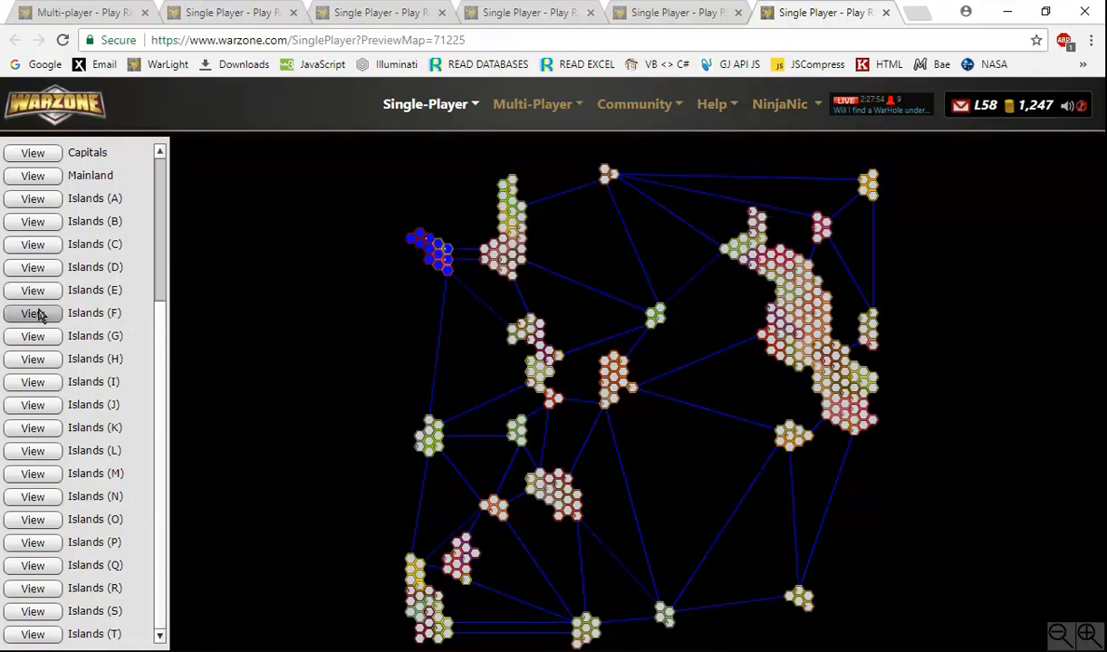
left_click(33, 405)
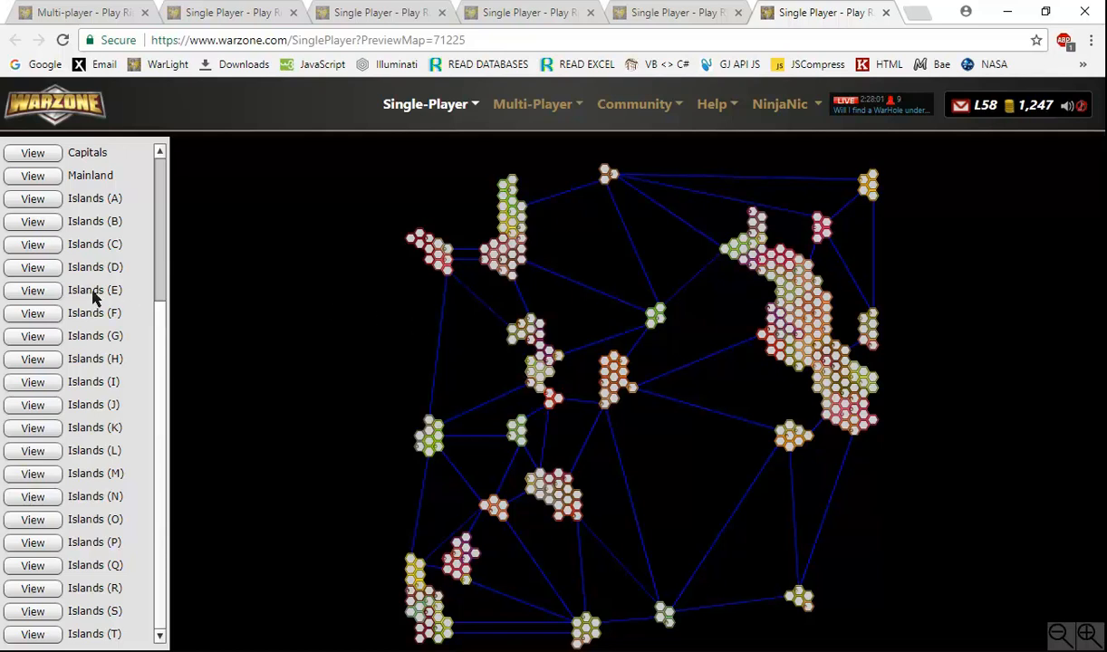
scroll("up", 3)
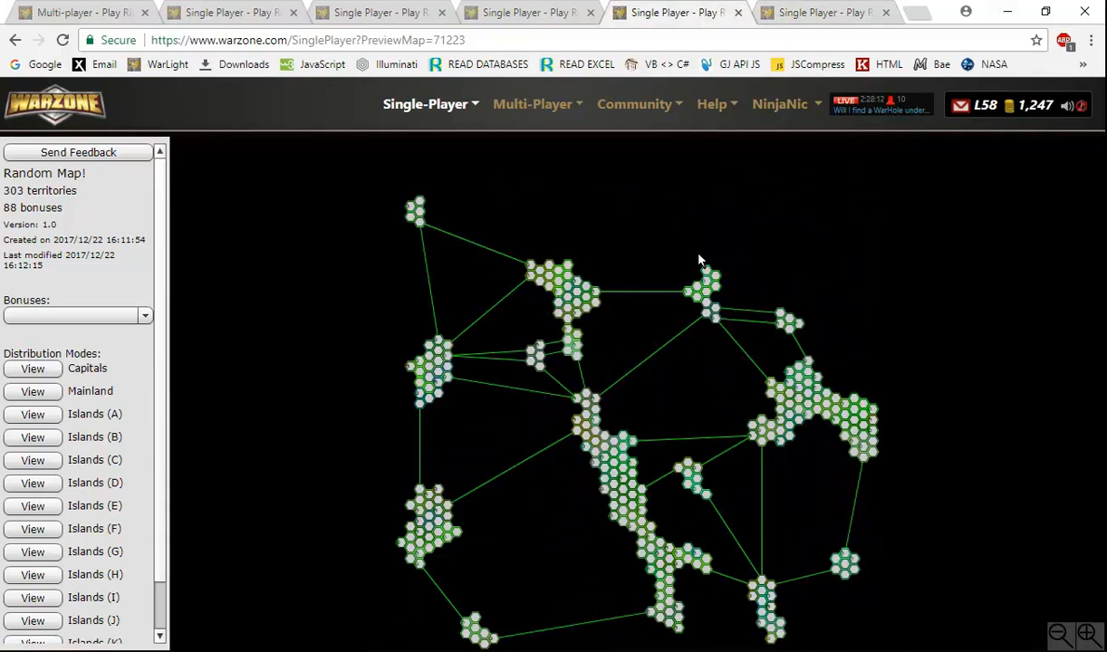
- Compare the previews of maps 71221, 71223 and 71215 across the Single Player tabs
left_click(530, 12)
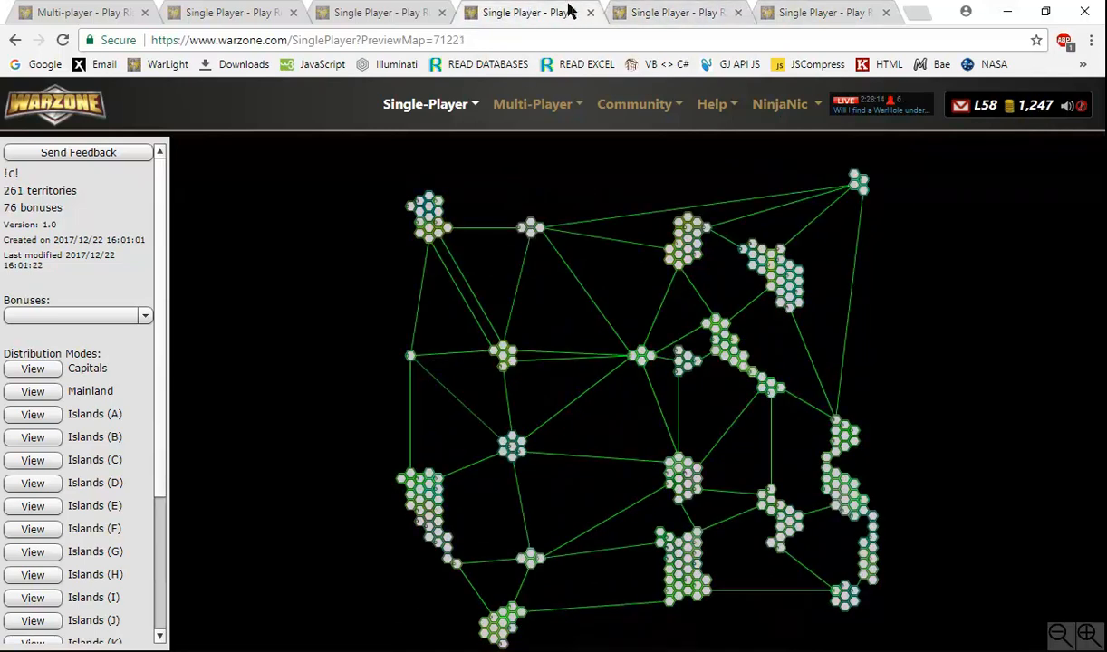
left_click(675, 12)
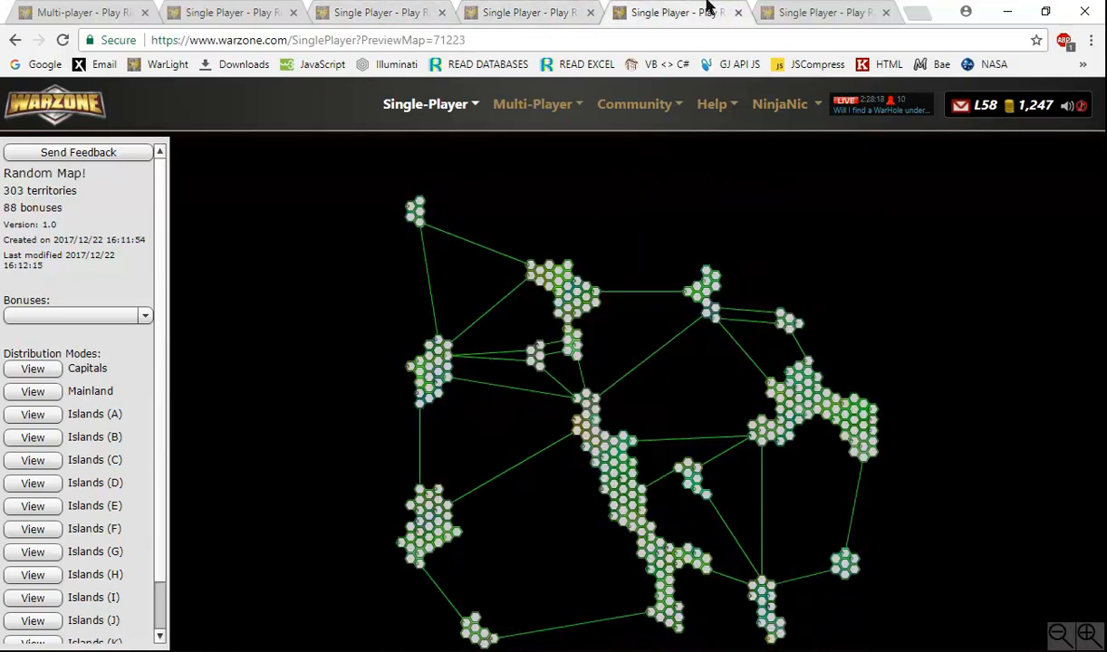
mouse_move(494, 141)
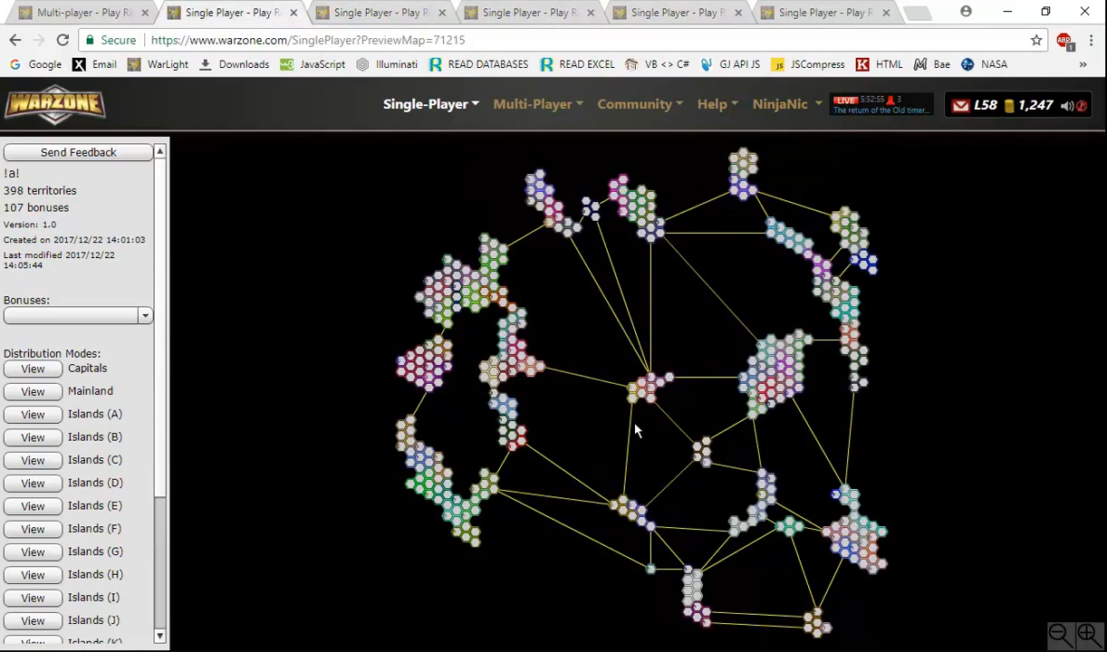
scroll("up", 3)
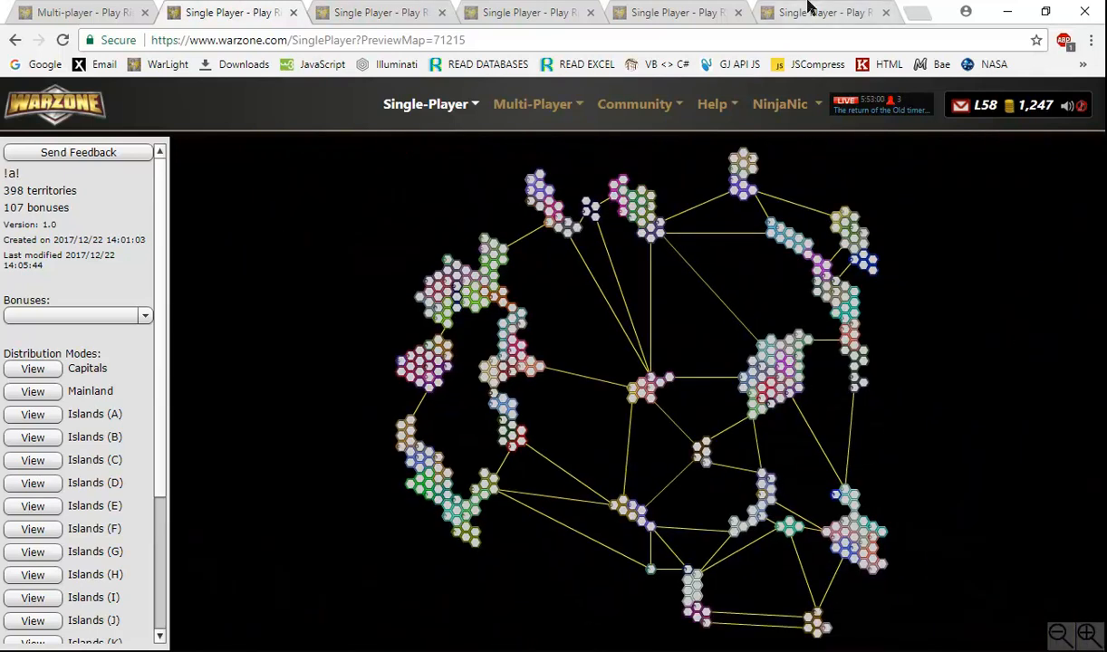
left_click(822, 12)
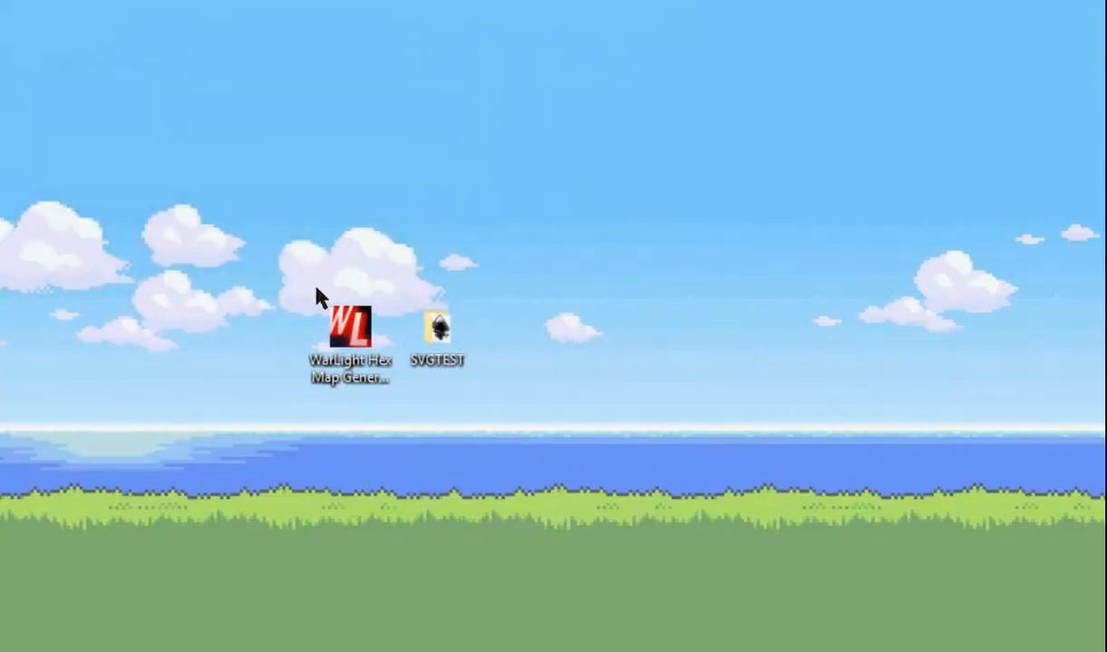
- Relaunch WarLight Hex Map Generator from its desktop shortcut
left_click(337, 309)
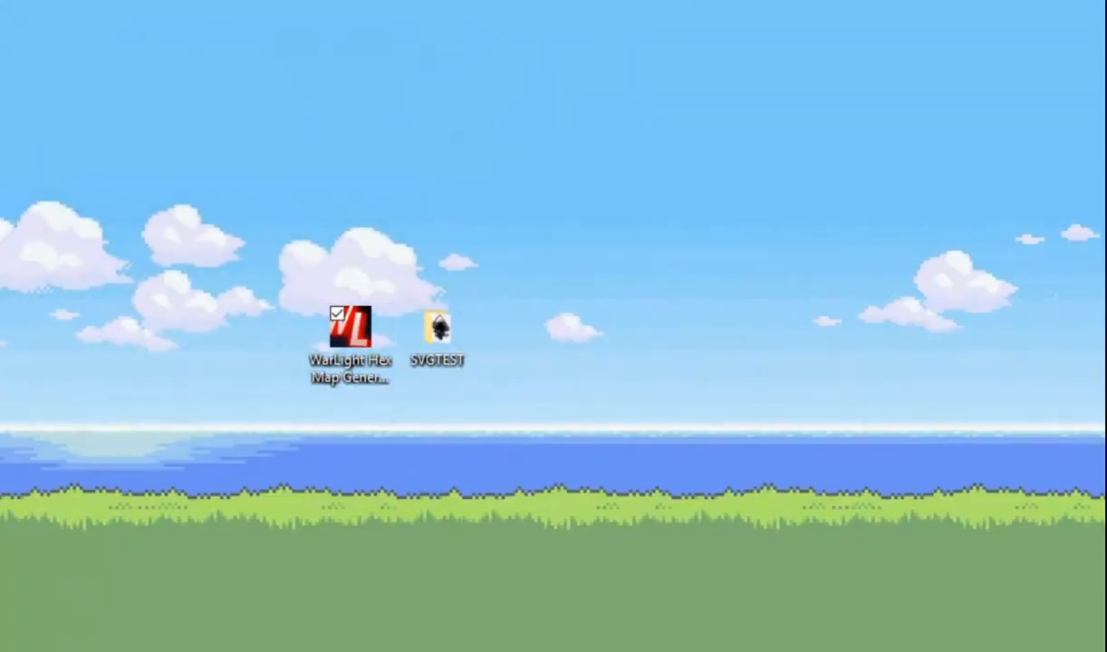
double_click(349, 328)
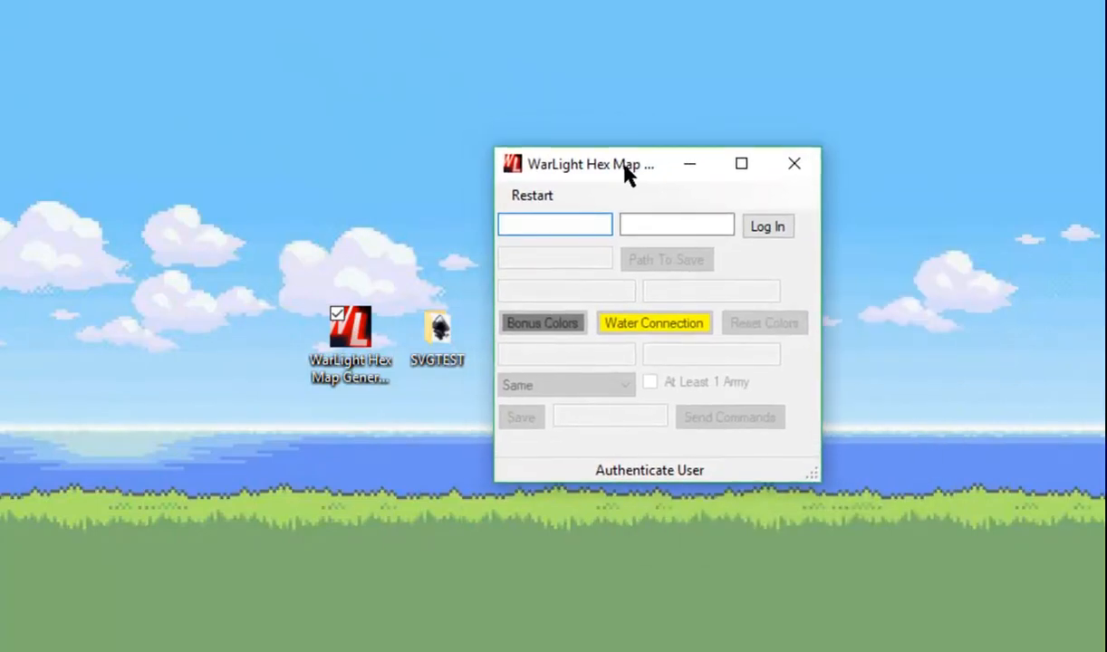